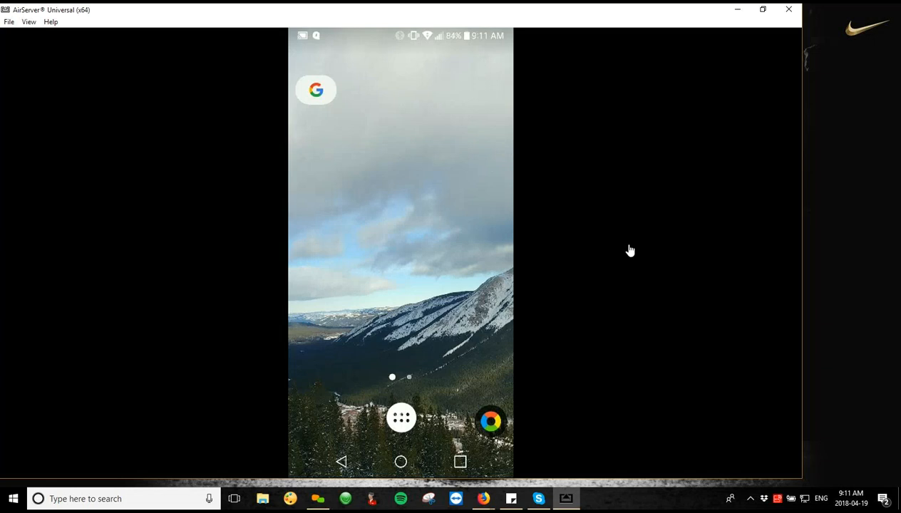
Open Android Settings from the app drawer, then pull down the notification shade showing the cast.
left_click(401, 418)
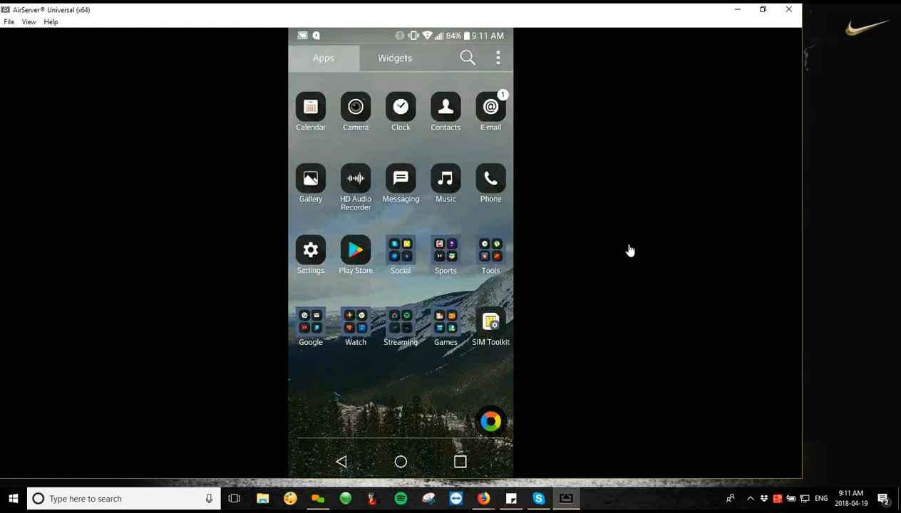
left_click(311, 250)
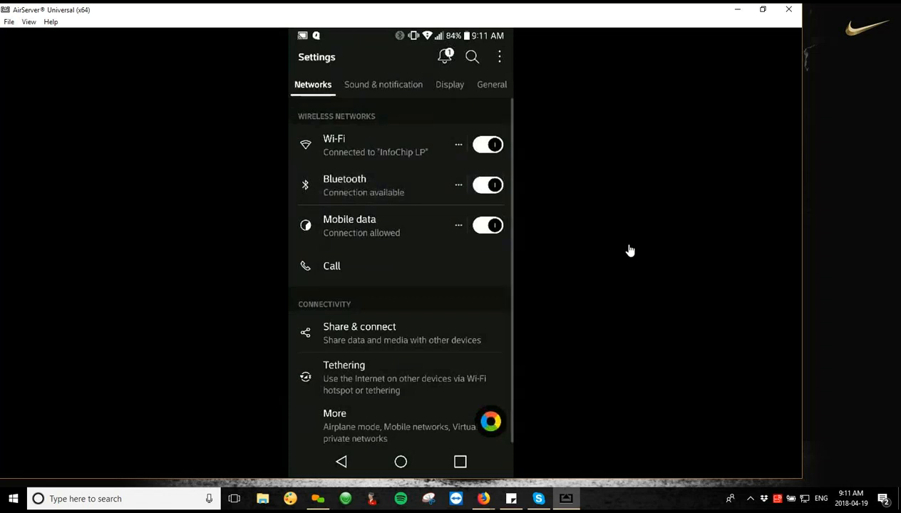
left_click(346, 179)
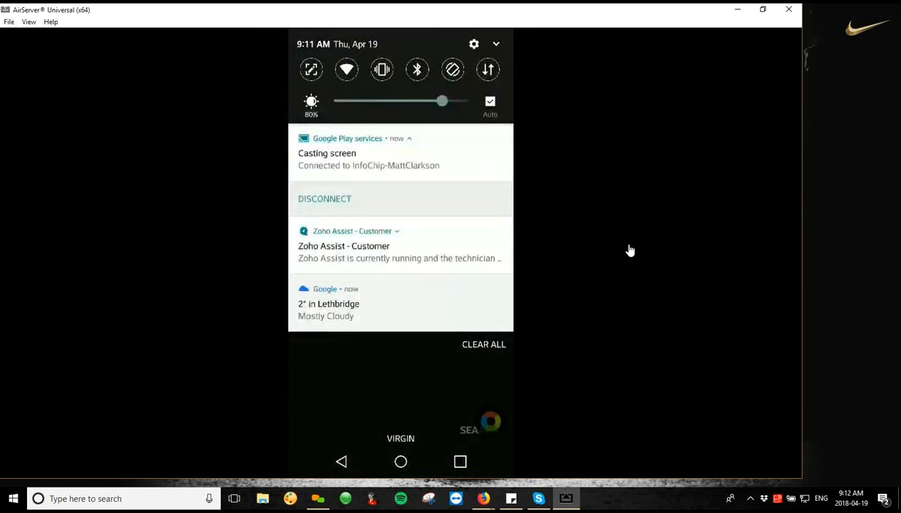
Open Bluetooth settings and search for nearby available devices to pair with.
left_click(396, 231)
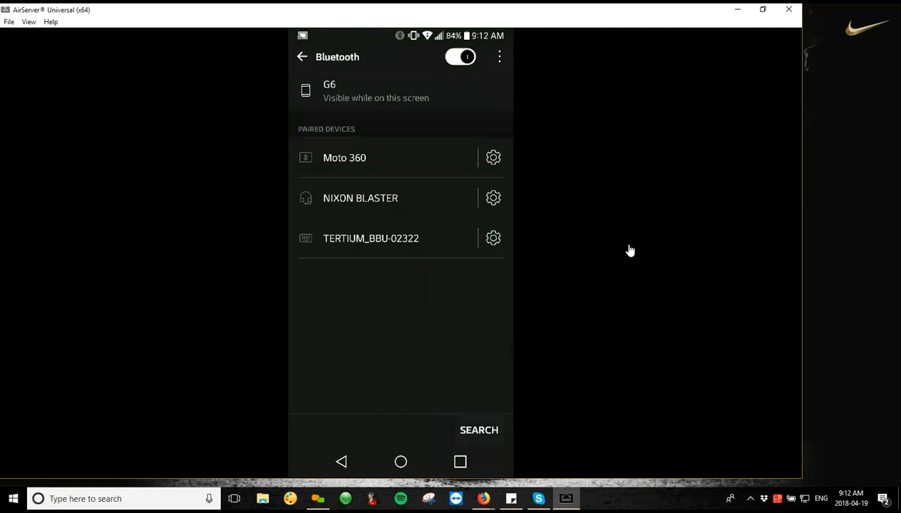
left_click(479, 431)
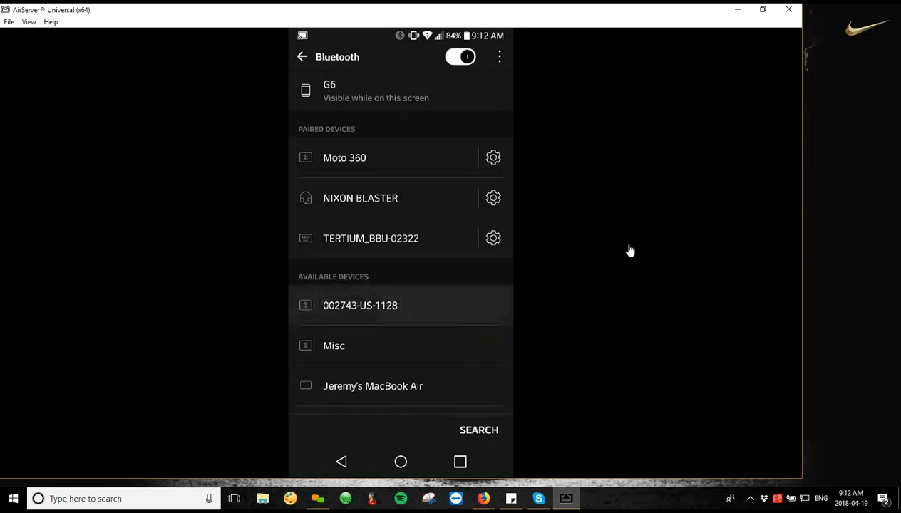
Leave Bluetooth settings and bring up InfoChip's Assets screen with the chain sling record.
left_click(359, 305)
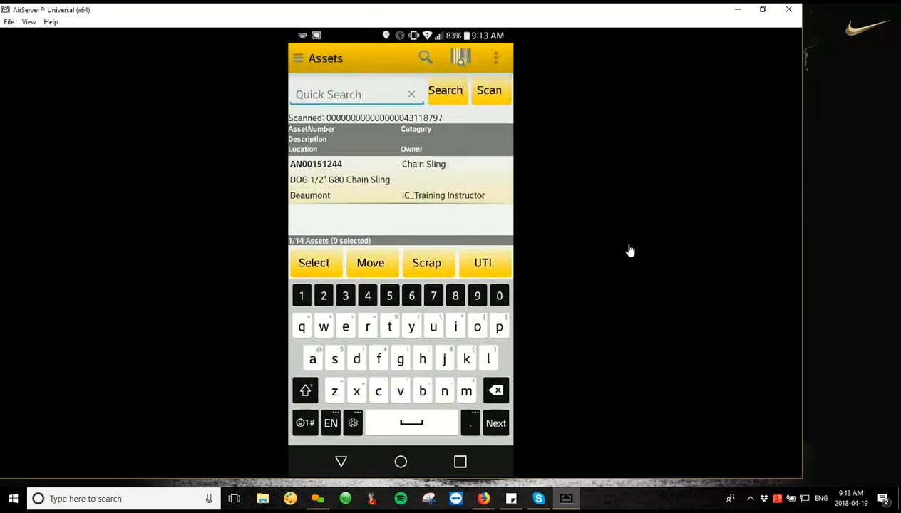
Review the Manage BT Connection dialog from the overflow menu and close it with Done.
left_click(495, 57)
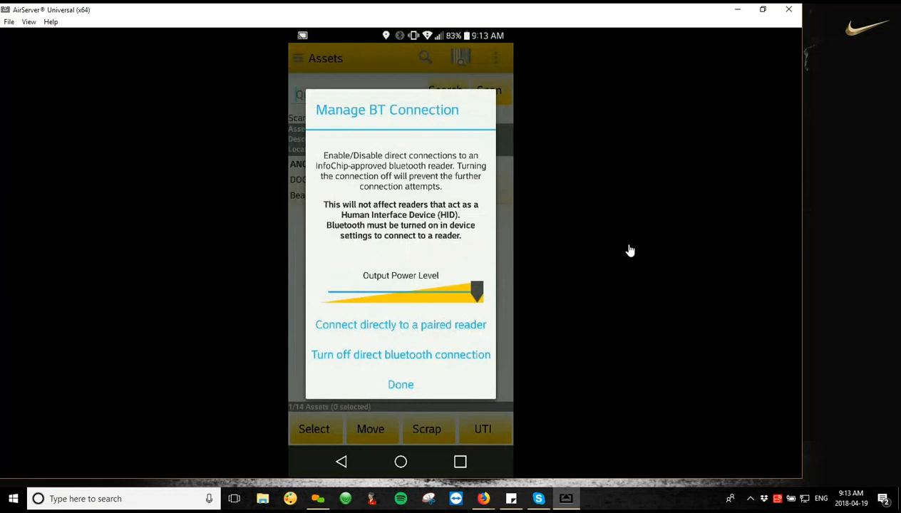
left_click(401, 385)
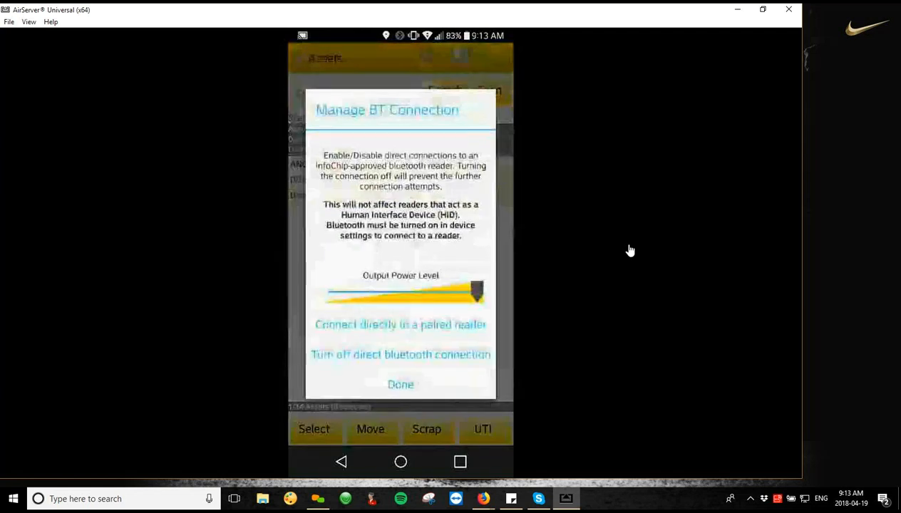
left_click(399, 386)
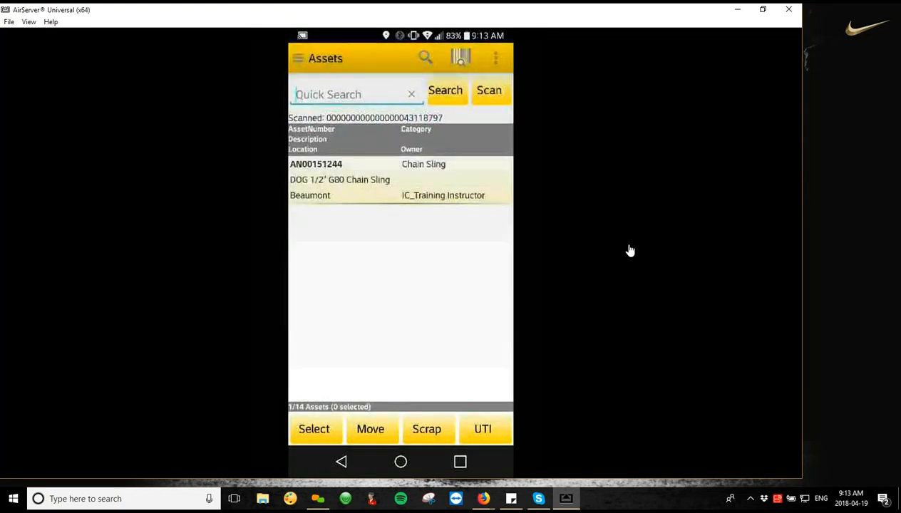
Connect the Bluetooth reader via Manage Bluetooth and scan a chip to show round sling ICT-20150310.
left_click(496, 57)
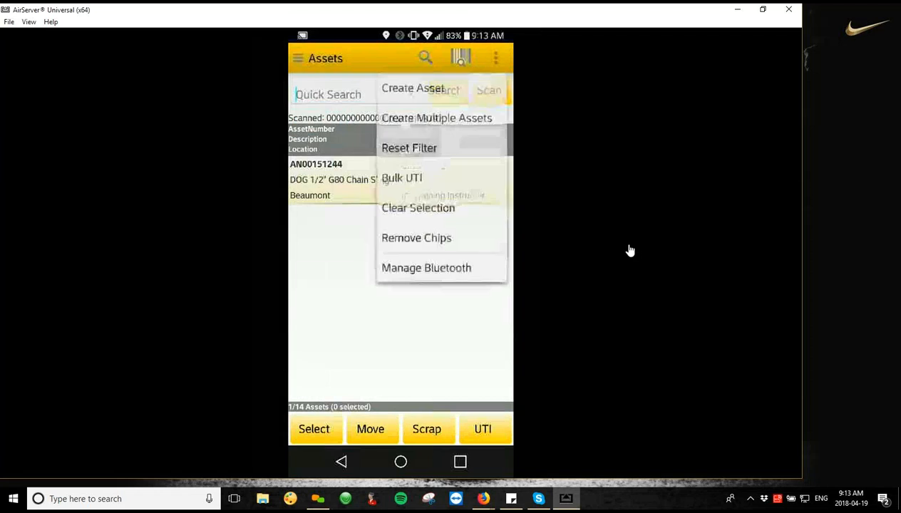
left_click(426, 268)
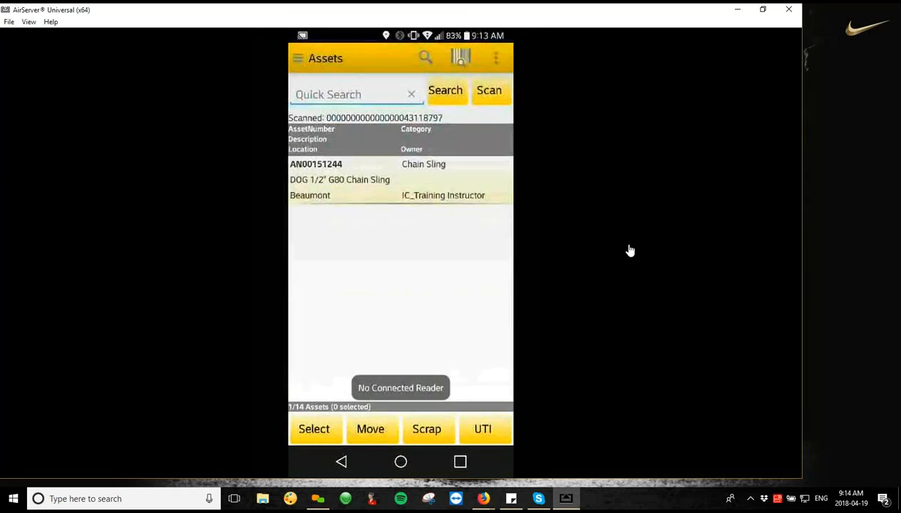
left_click(496, 57)
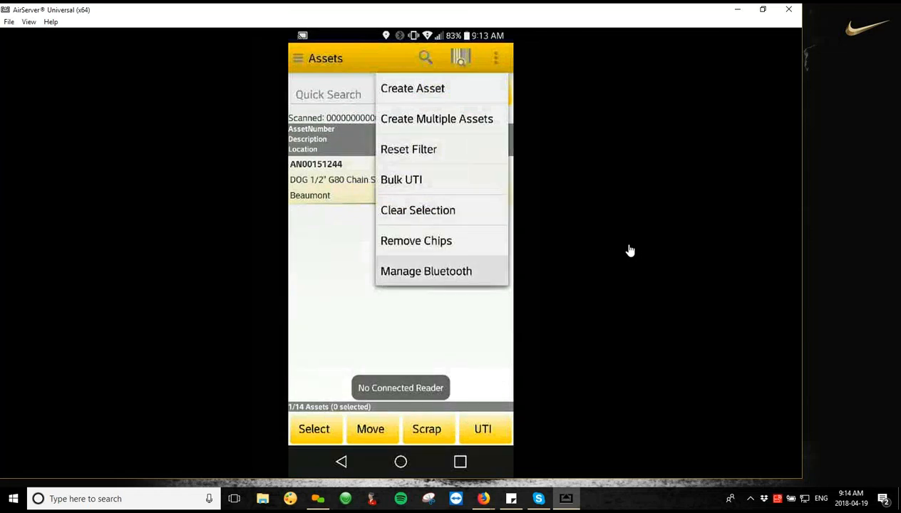
left_click(425, 271)
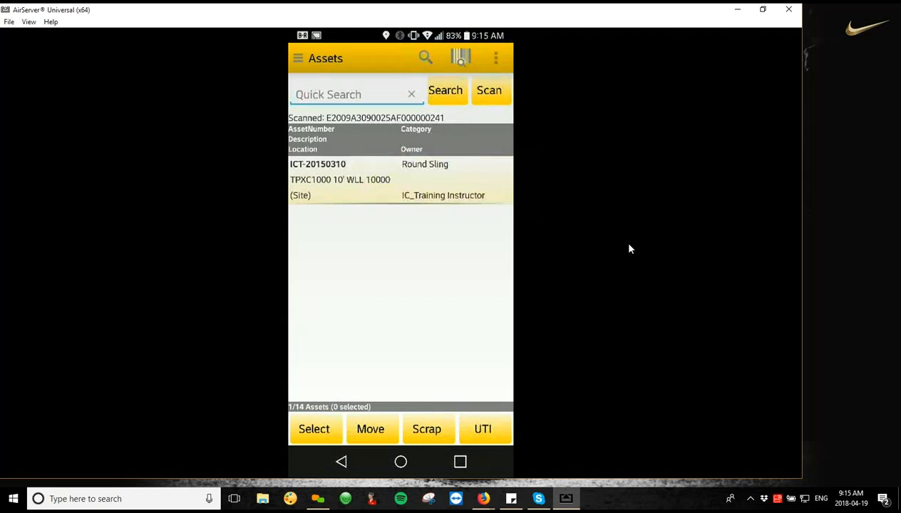
Clear the scan filter to list all 14 active assets and open hydraulic hose DXP12345's details.
left_click(490, 90)
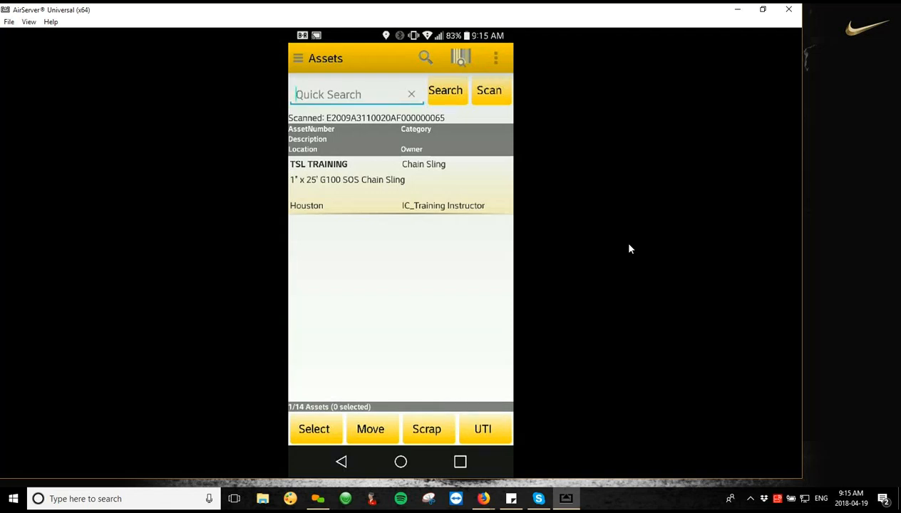
left_click(445, 90)
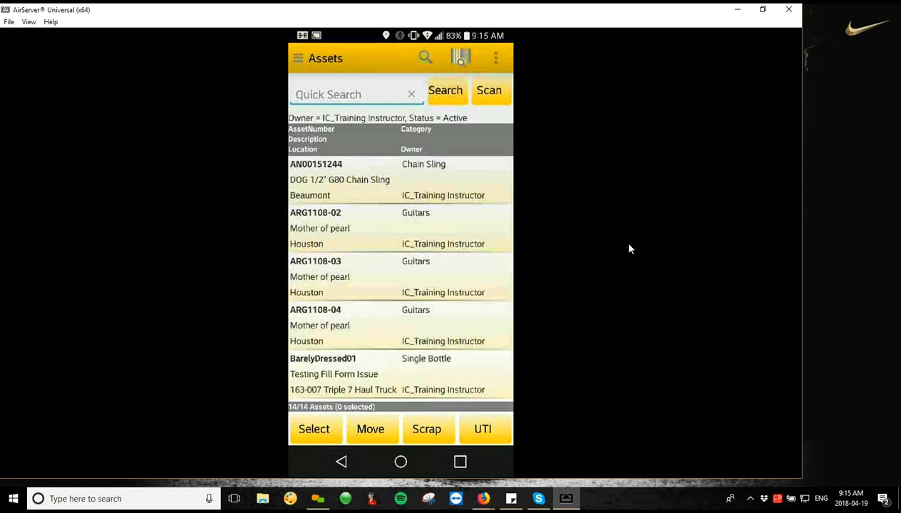
scroll("down", 3)
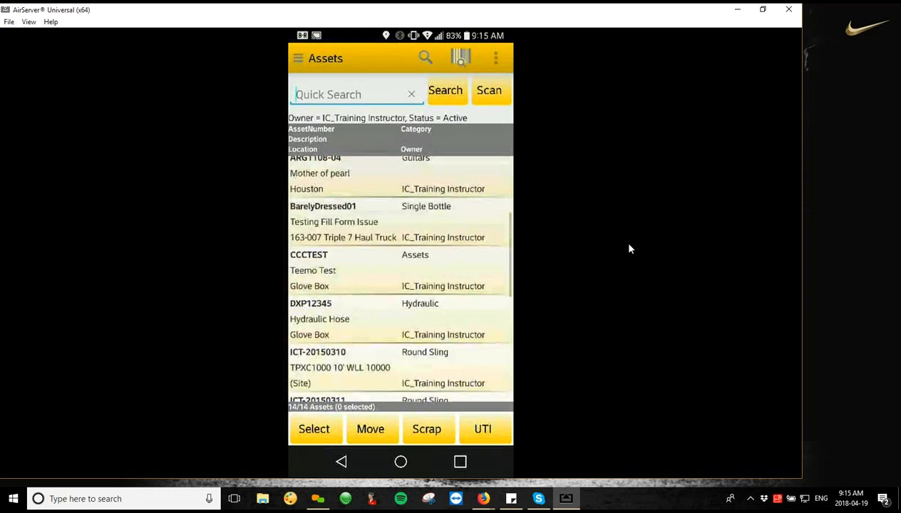
scroll("down", 3)
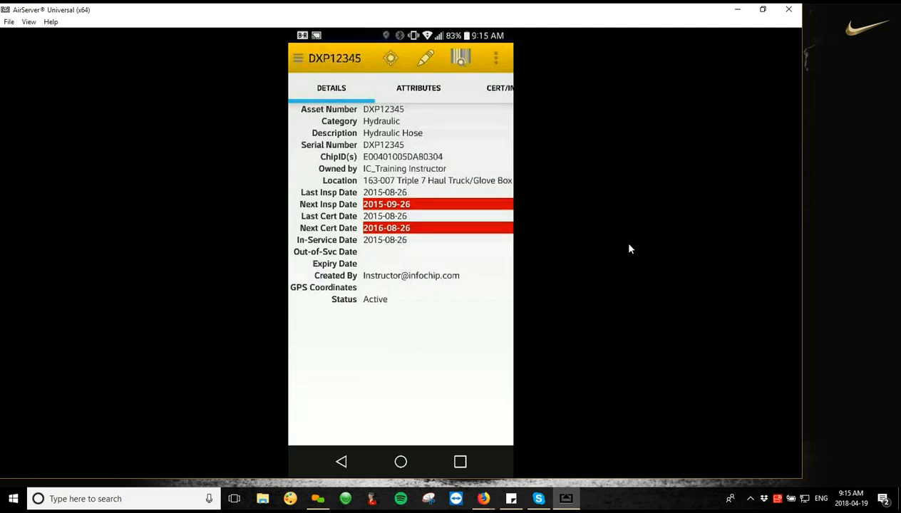
View DXP12345's chip ID in the editor, cancel out without changes and return to the Assets list.
left_click(425, 57)
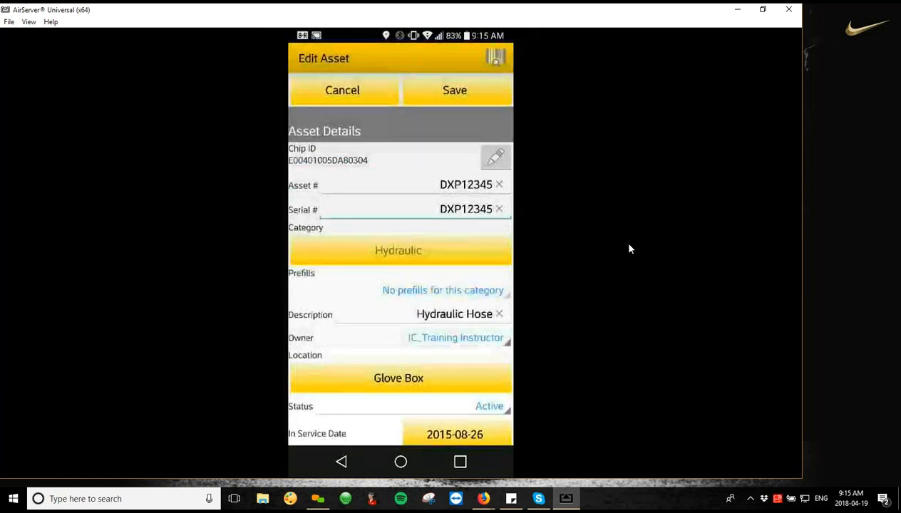
left_click(495, 156)
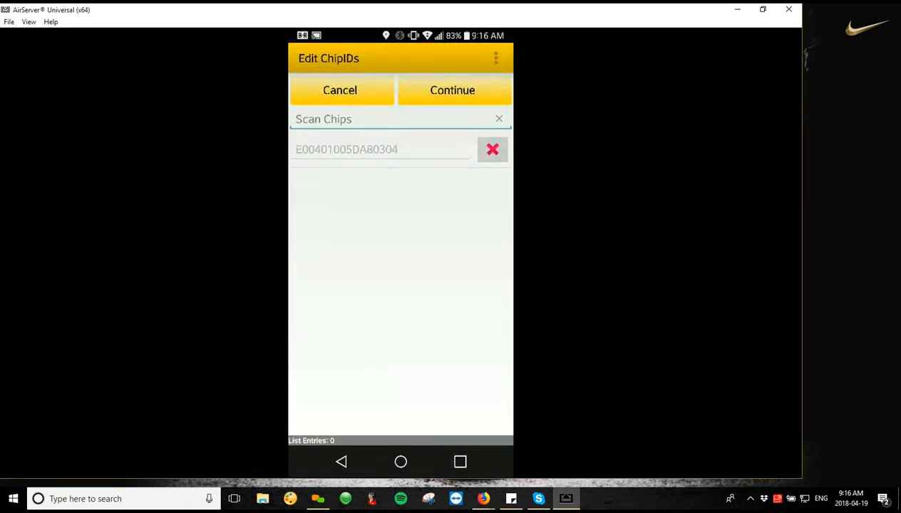
mouse_move(630, 251)
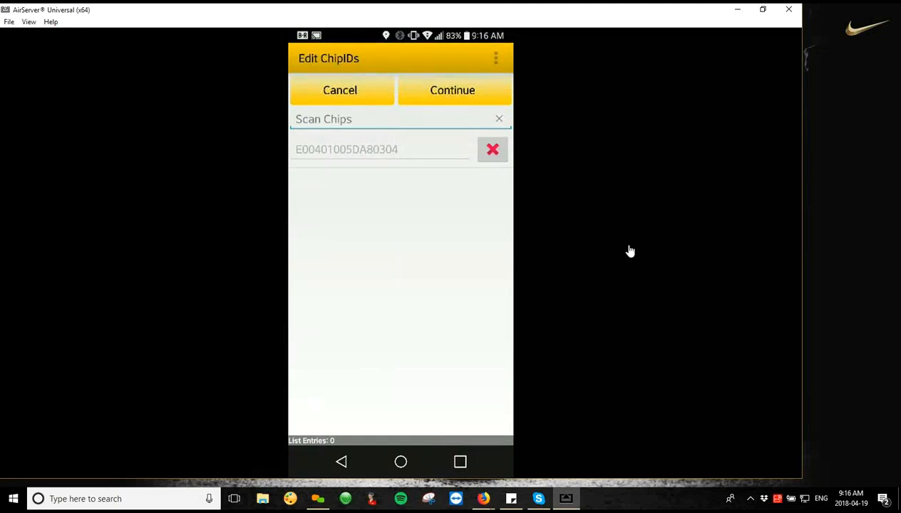
left_click(340, 90)
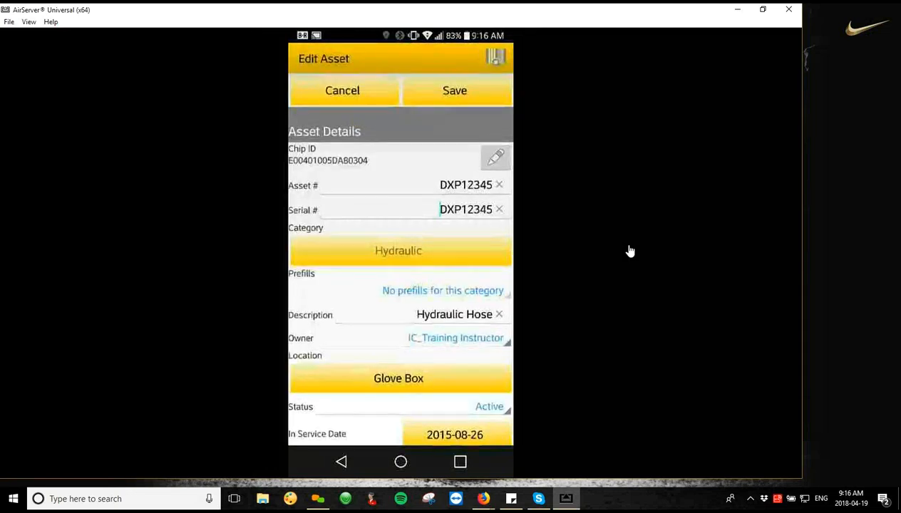
left_click(455, 91)
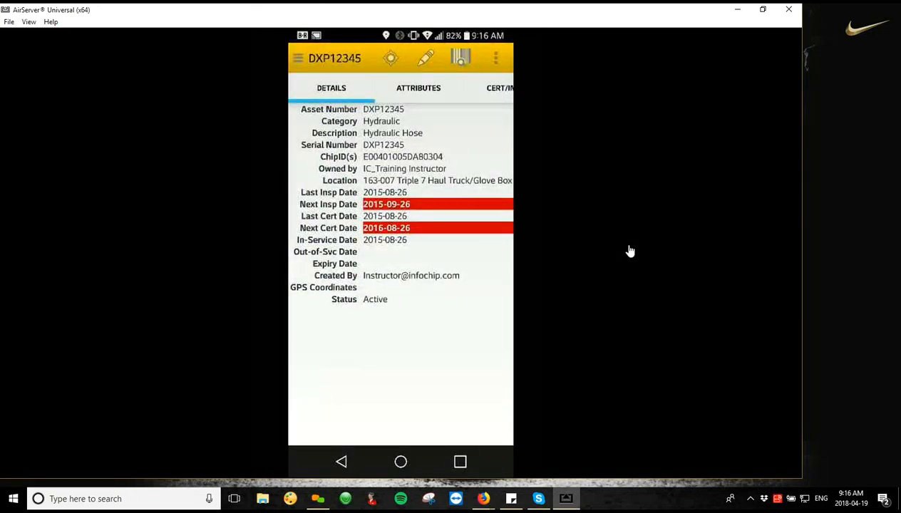
left_click(298, 57)
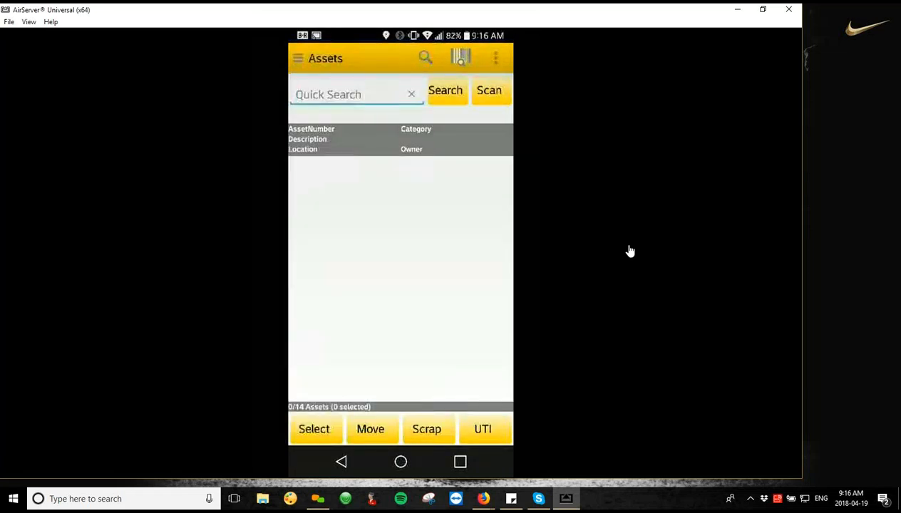
Start a New Asset form, then abandon it via the Exit Without Save prompt back to Assets.
left_click(496, 57)
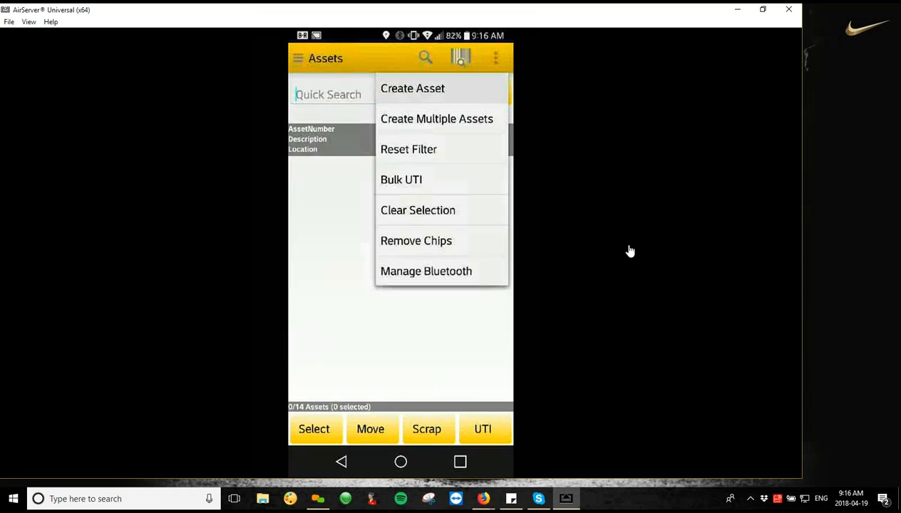
left_click(412, 88)
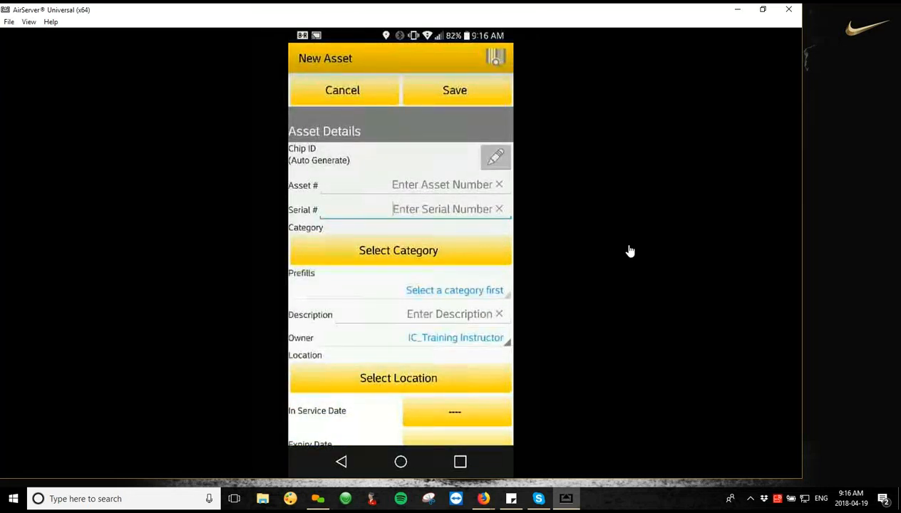
left_click(495, 157)
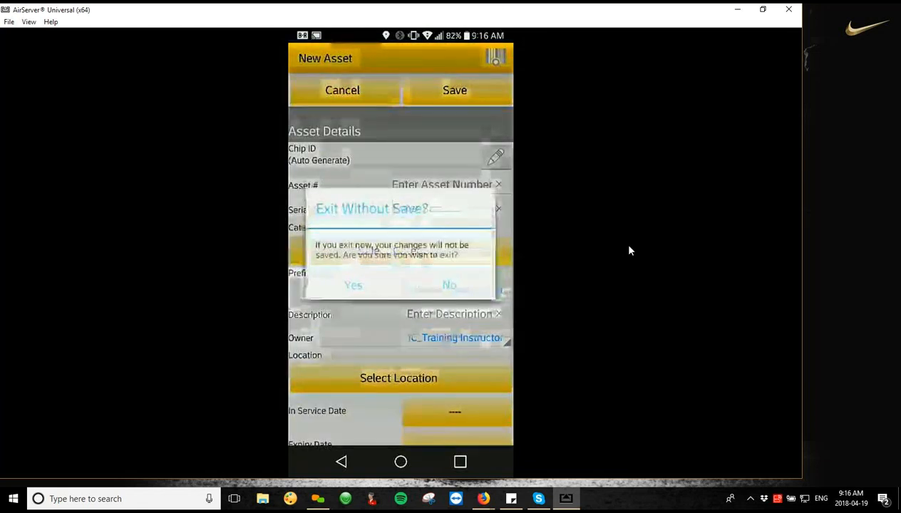
left_click(449, 285)
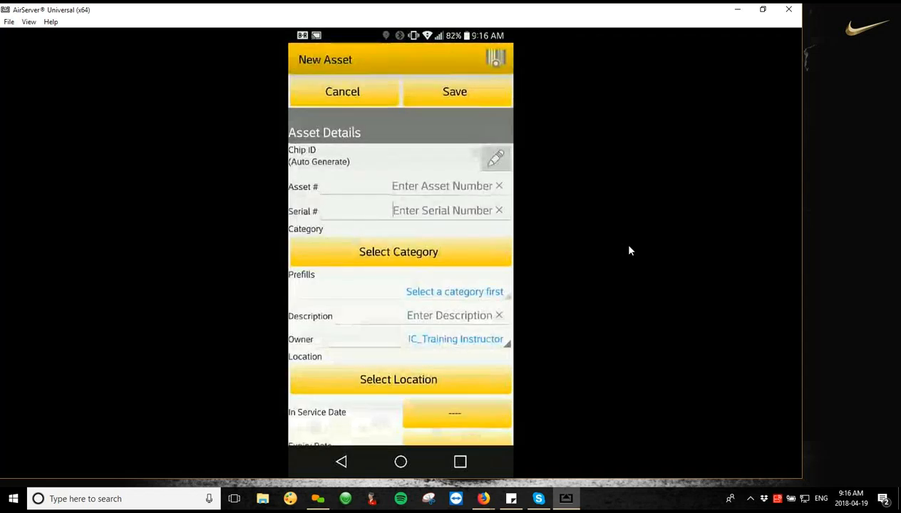
left_click(342, 91)
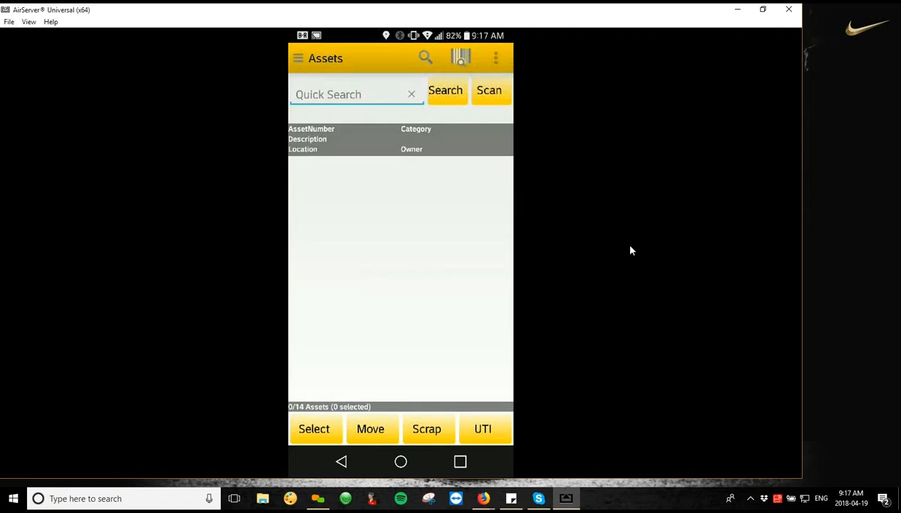
left_click(314, 428)
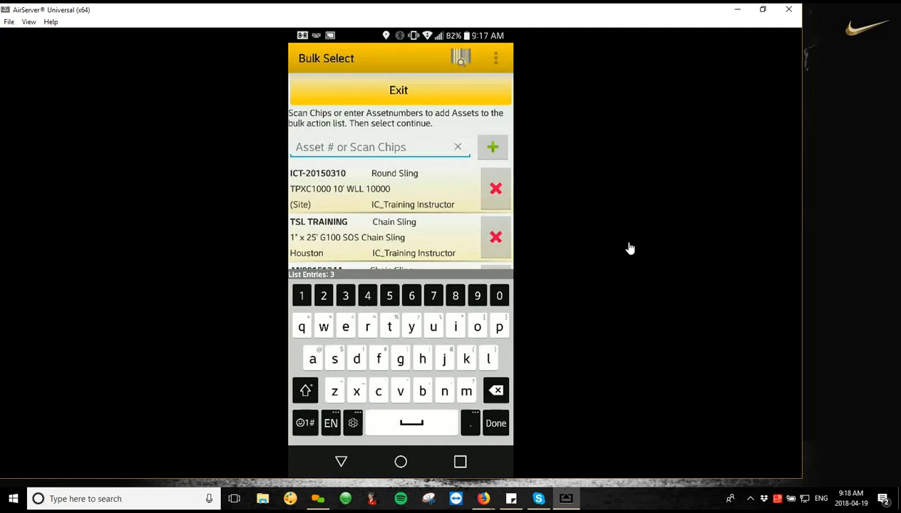
Remove ICT-20150310 from the bulk list, leaving TSL TRAINING and AN00151244.
left_click(497, 422)
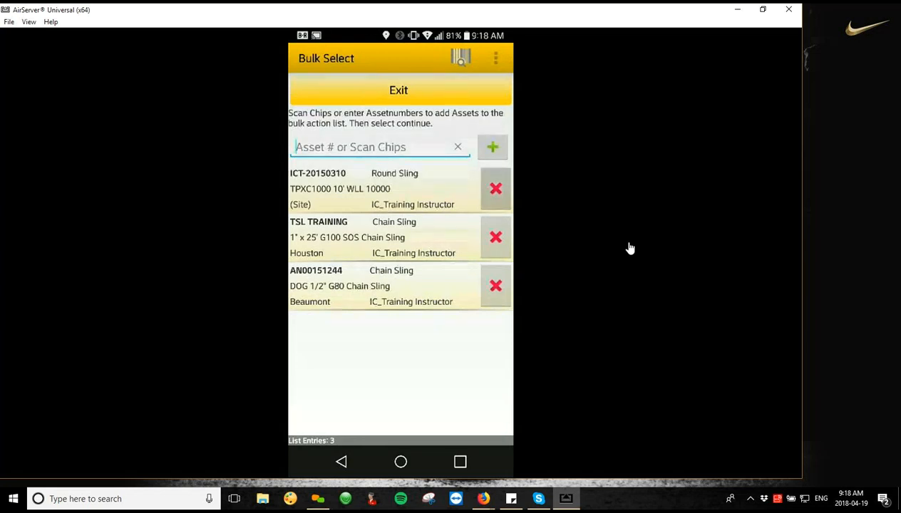
left_click(496, 189)
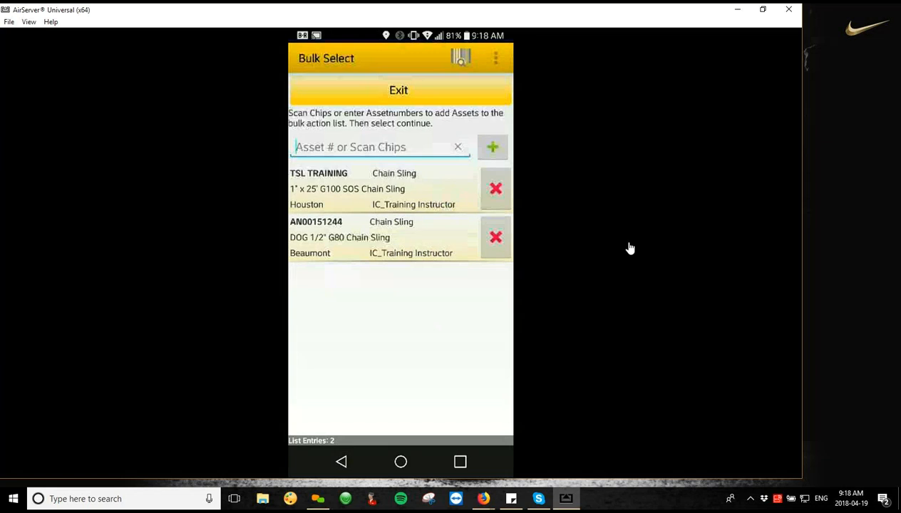
left_click(492, 147)
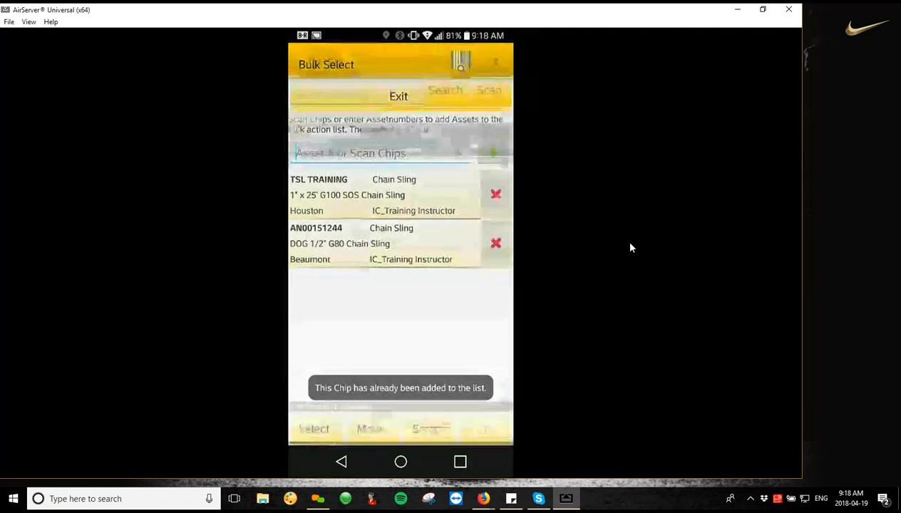
Exit and reopen Bulk Select so ICT-20150310 rejoins TSL TRAINING and AN00151244.
left_click(399, 95)
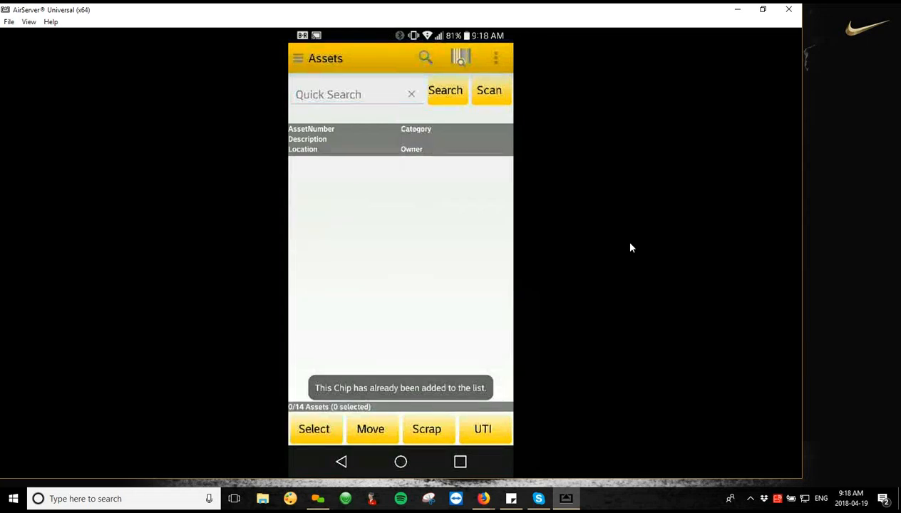
left_click(314, 428)
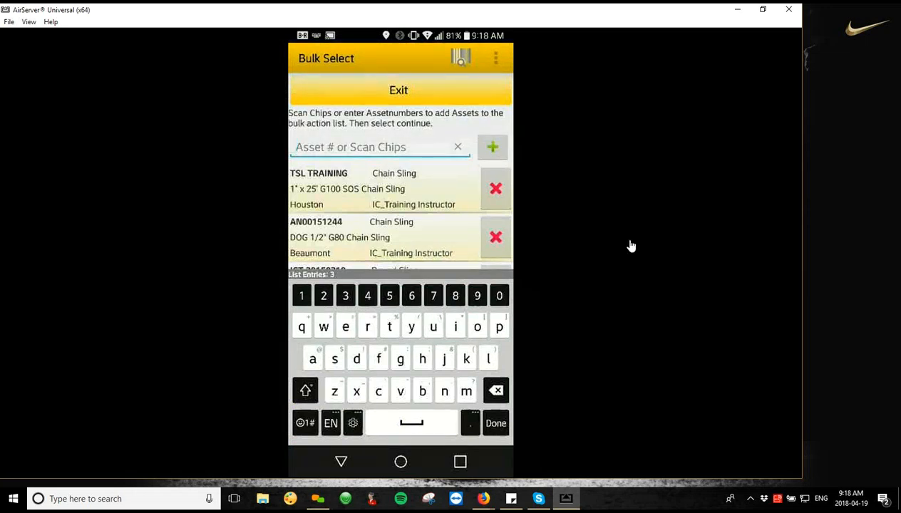
left_click(496, 423)
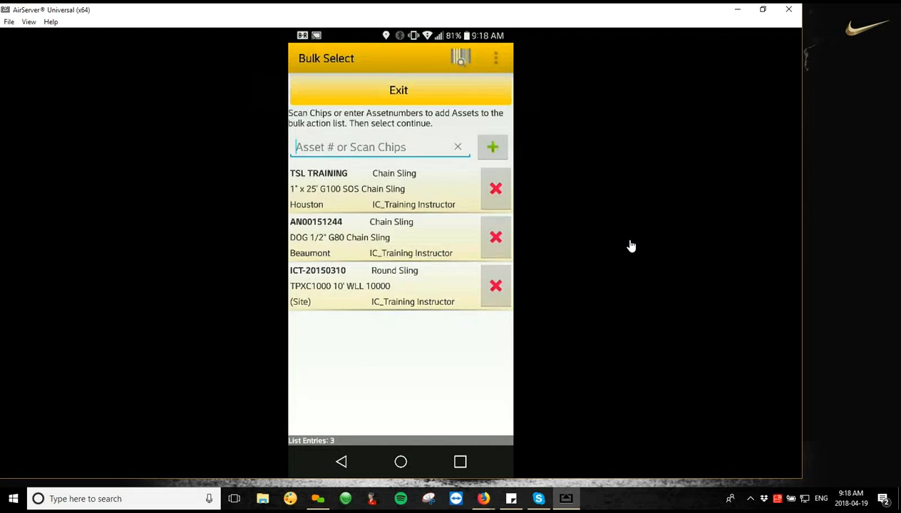
left_click(496, 57)
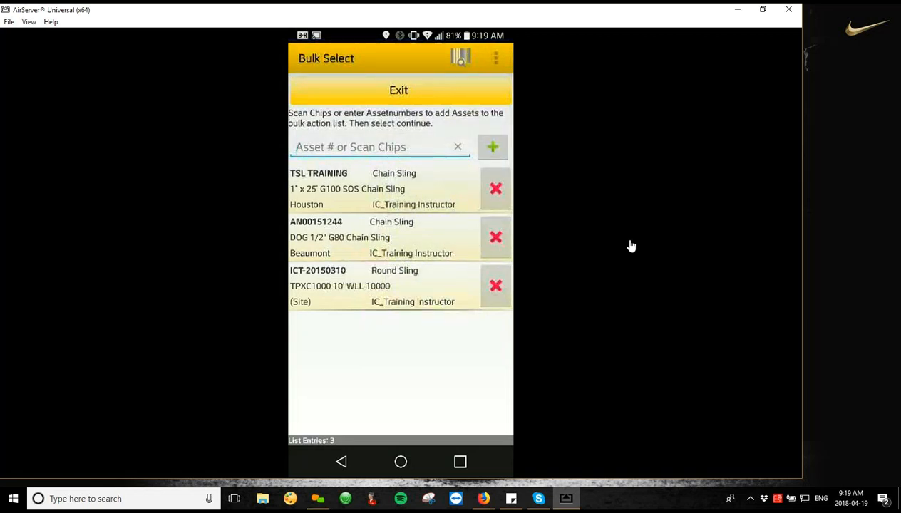
Bulk-move the three assets to Beaumont via the overflow Move action and acknowledge the success message.
left_click(497, 57)
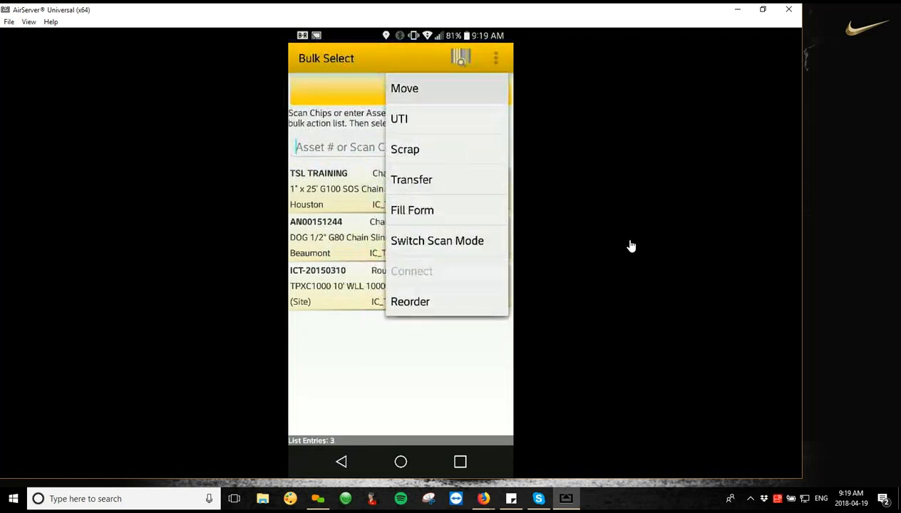
left_click(405, 89)
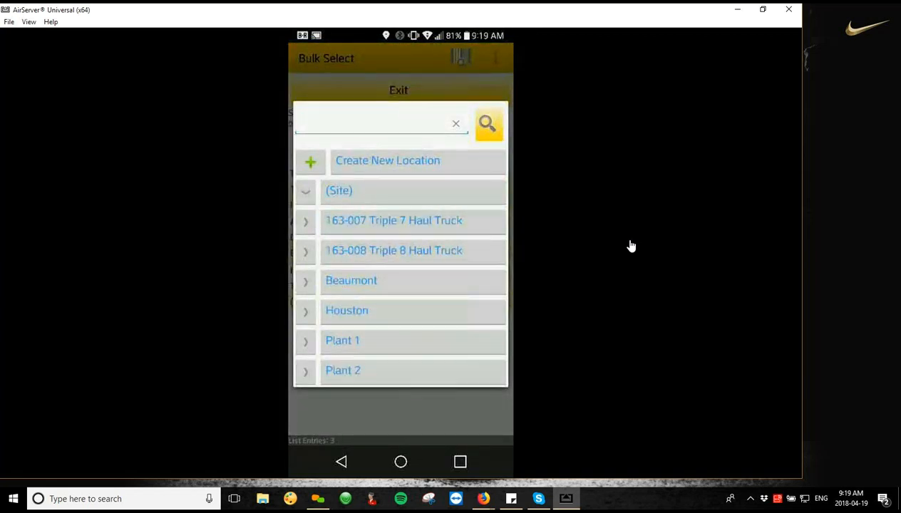
left_click(374, 123)
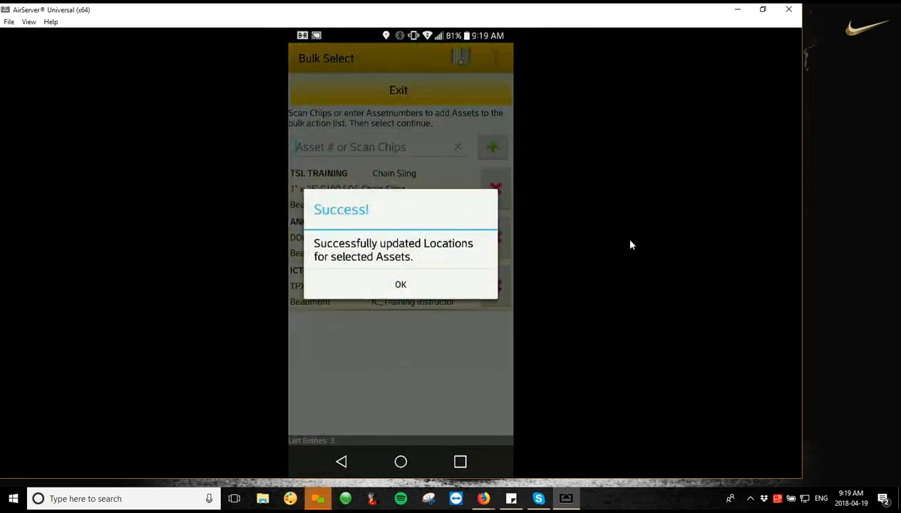
left_click(401, 283)
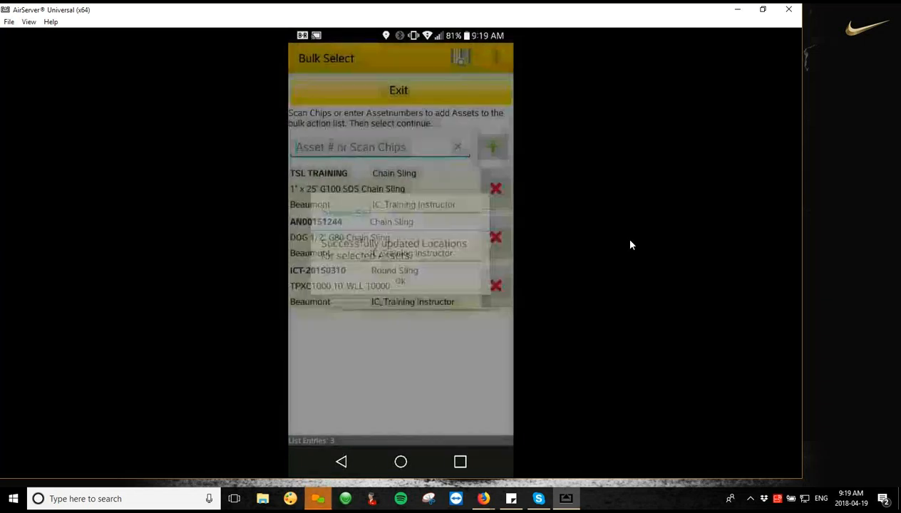
left_click(399, 281)
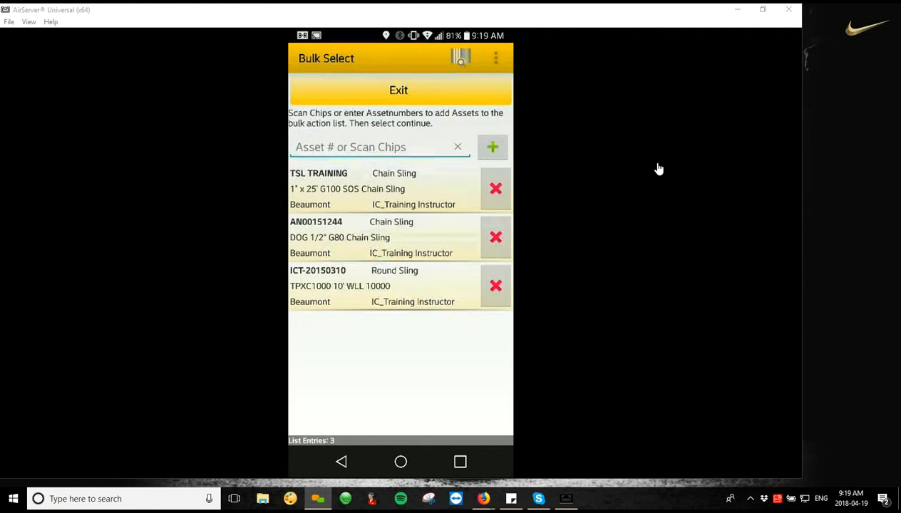
Reopen the overflow menu of bulk actions for the three Beaumont assets.
left_click(496, 57)
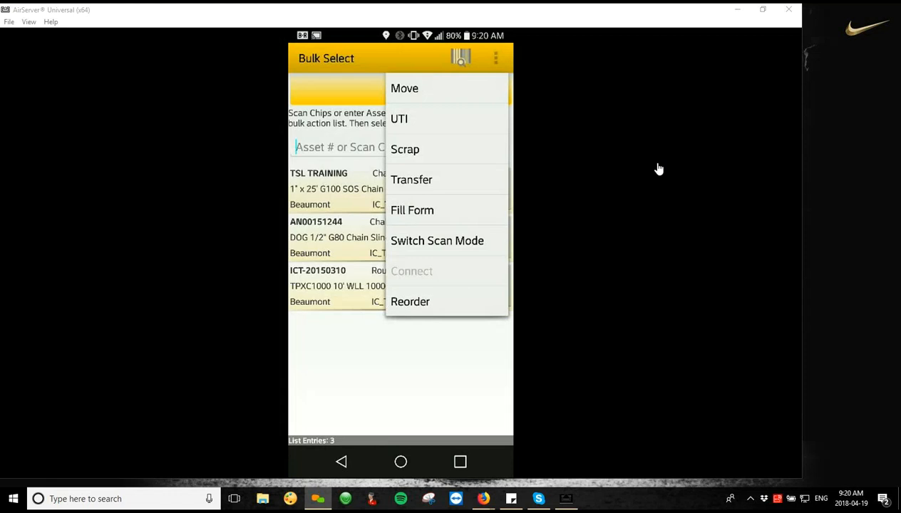
Review the Scrap form for the three assets, then cancel it and confirm Exit Without Save.
left_click(405, 149)
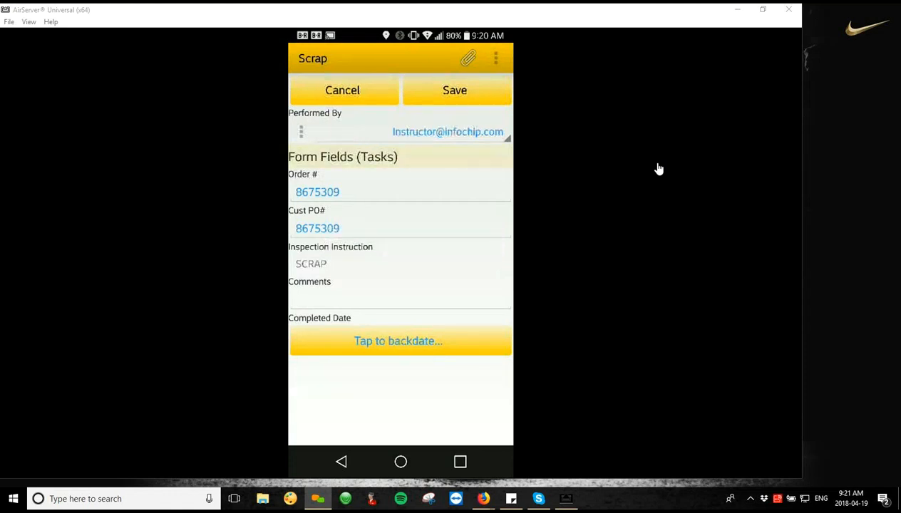
left_click(342, 89)
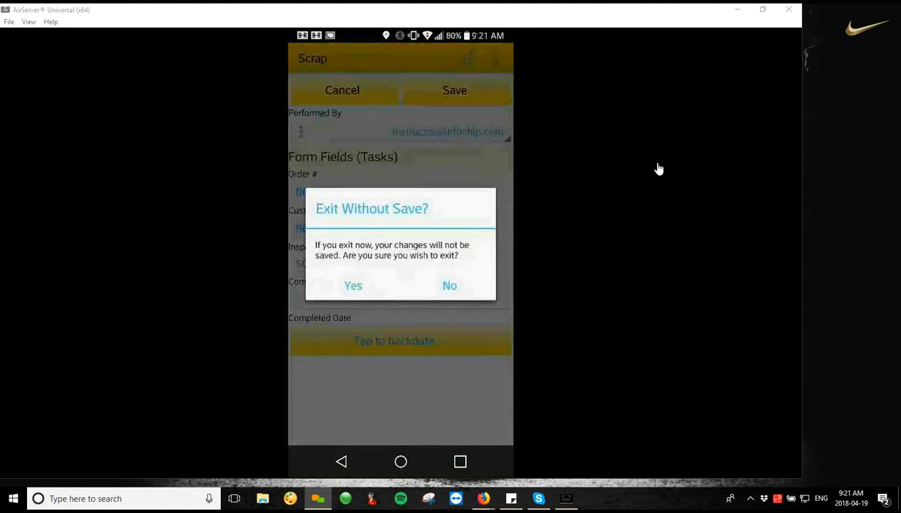
left_click(354, 285)
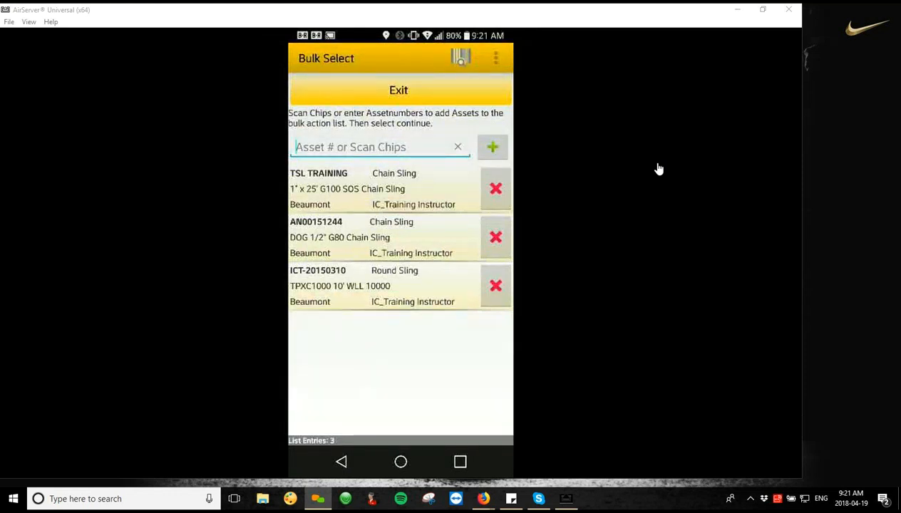
Move the three assets to new owner OEM Manufacturer with Site as the new location.
left_click(496, 57)
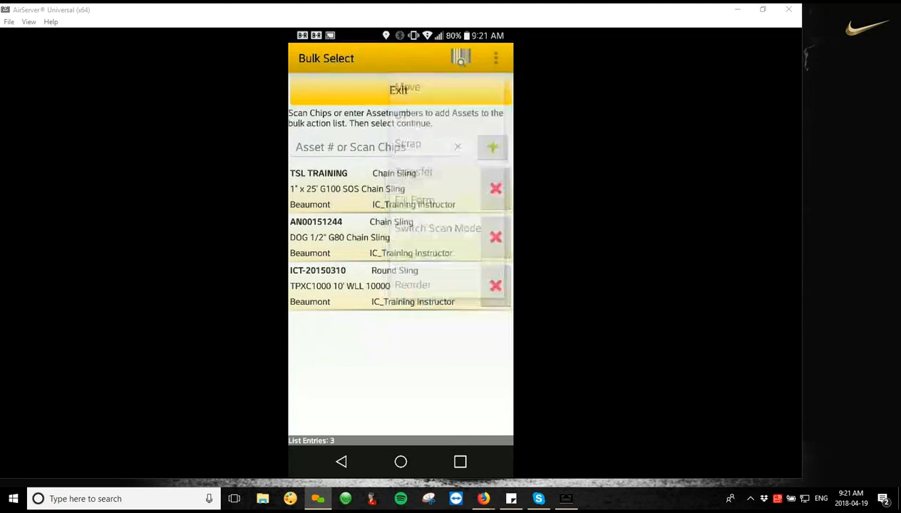
left_click(405, 87)
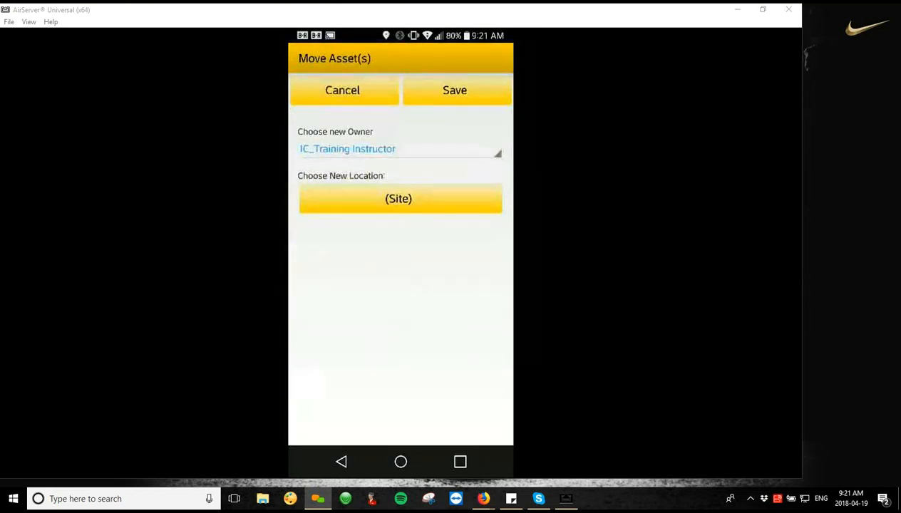
left_click(400, 149)
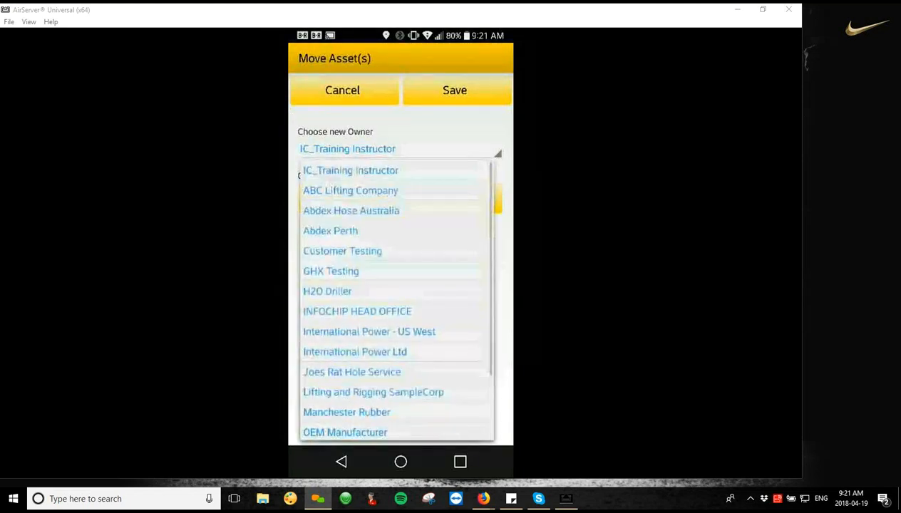
scroll("down", 3)
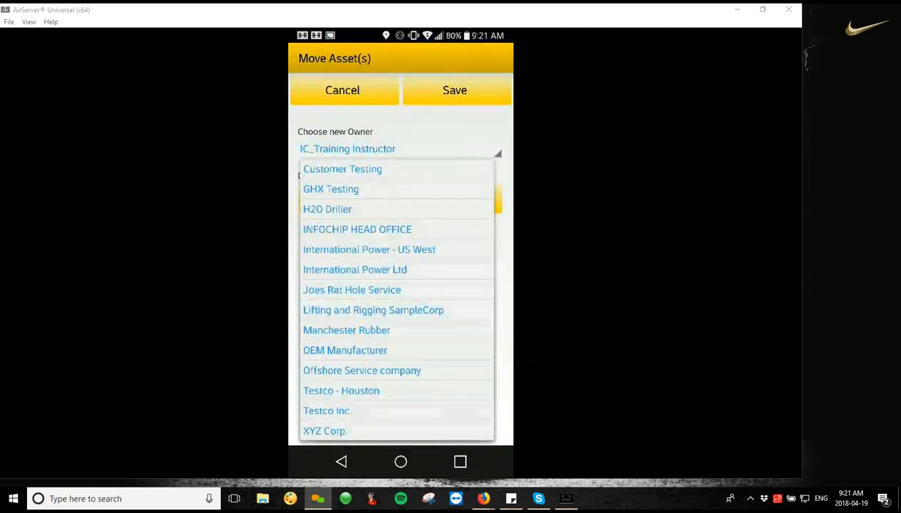
left_click(346, 351)
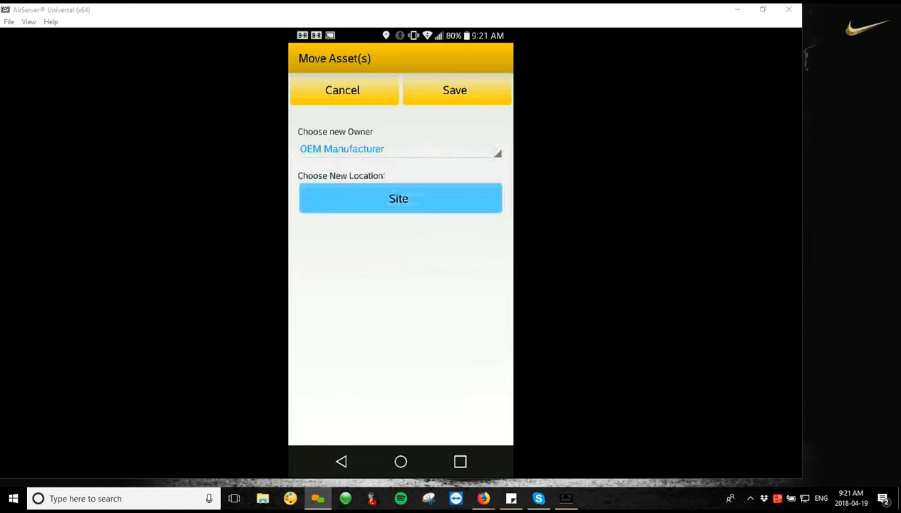
left_click(399, 198)
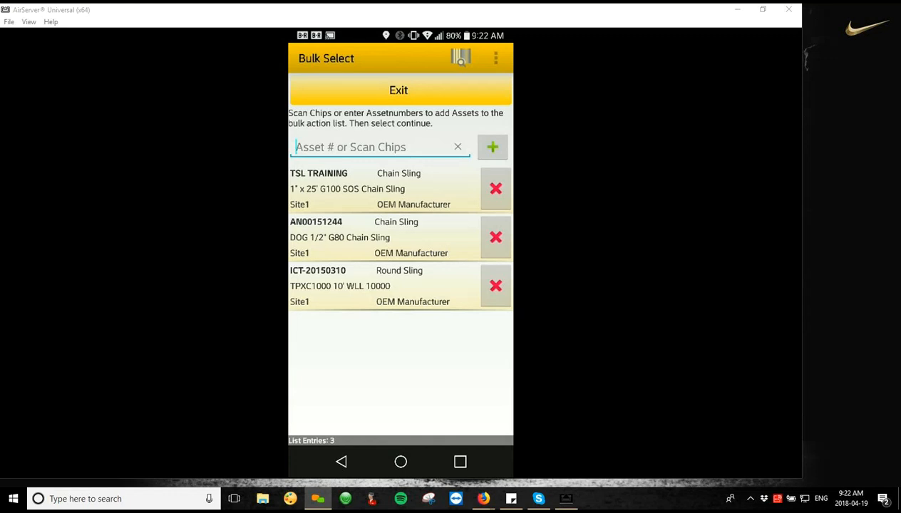
Choose Fill Form for the listed assets and select Certification of Compliance from the form list.
left_click(496, 57)
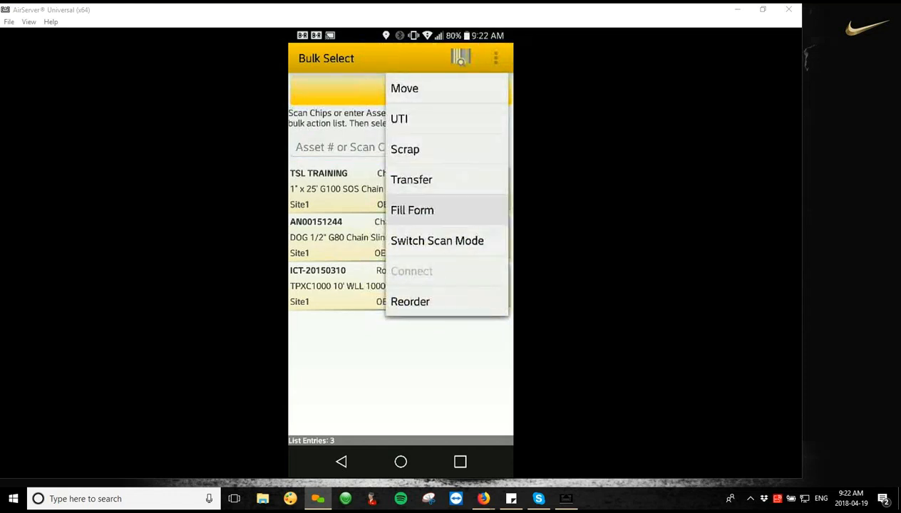
left_click(412, 209)
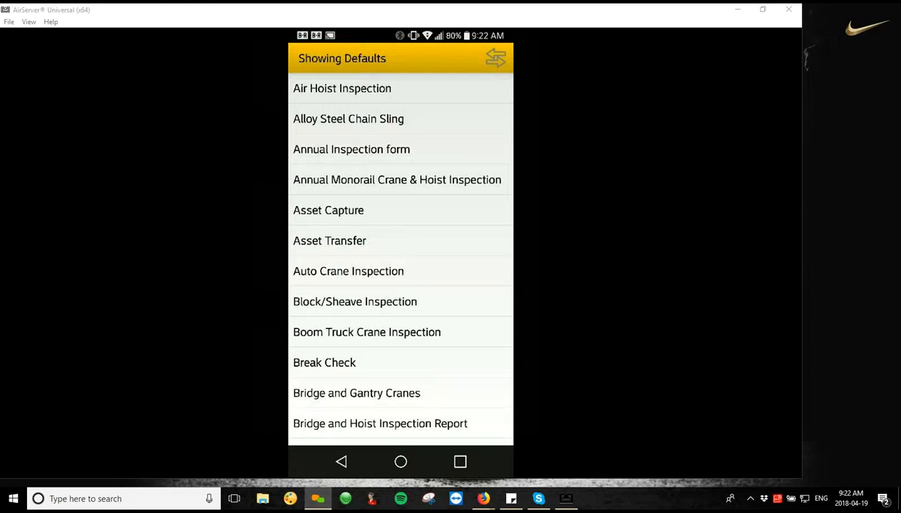
scroll("down", 3)
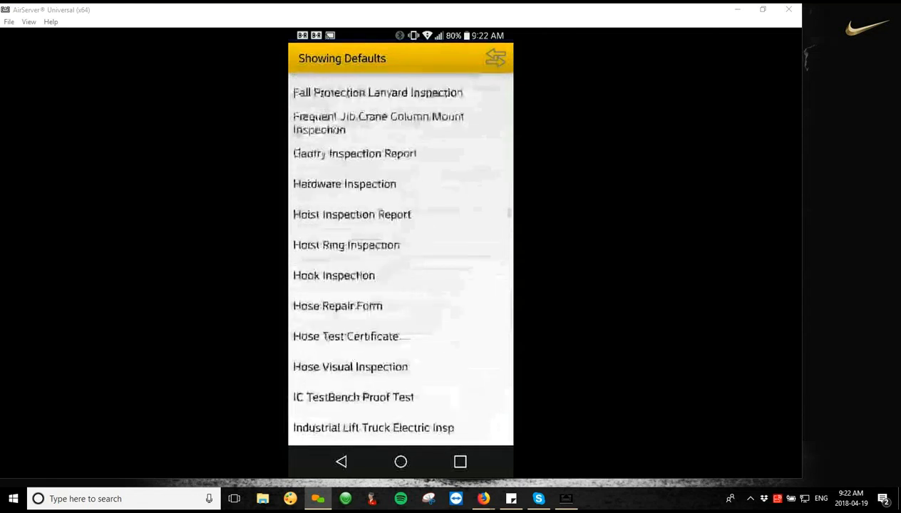
scroll("up", 3)
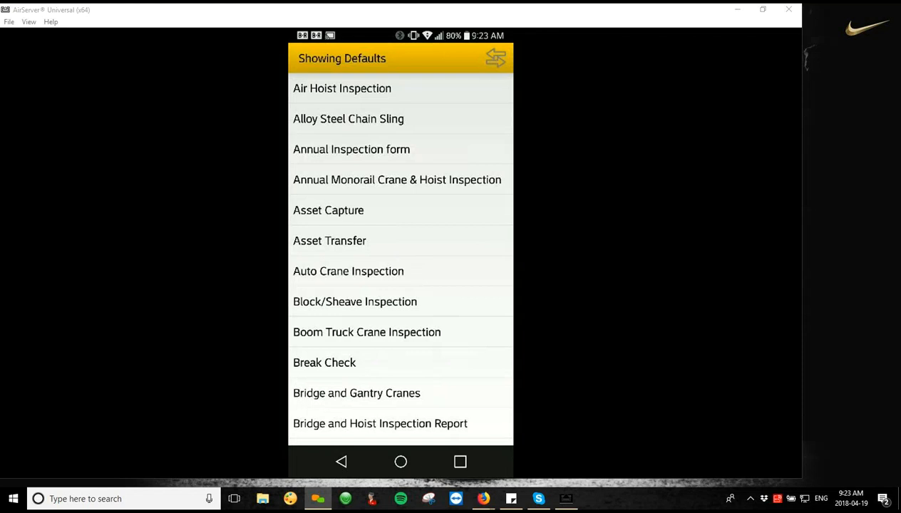
scroll("down", 3)
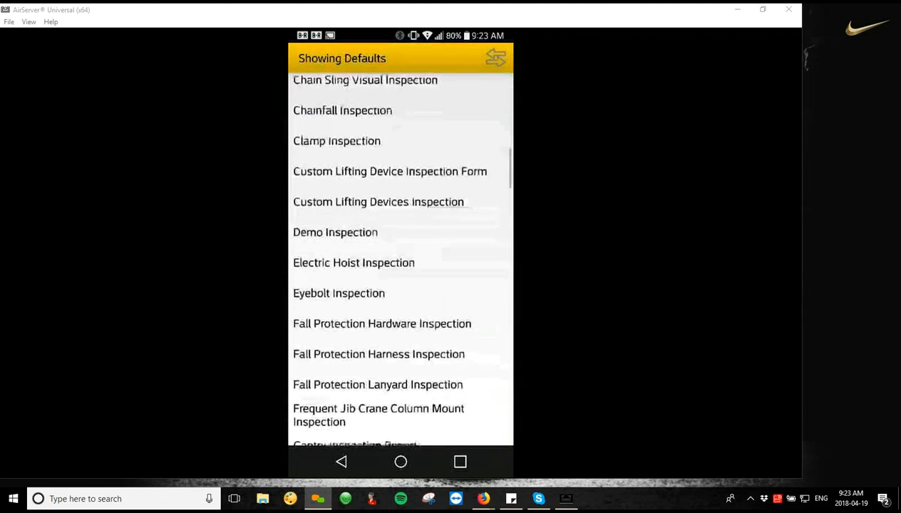
scroll("down", 3)
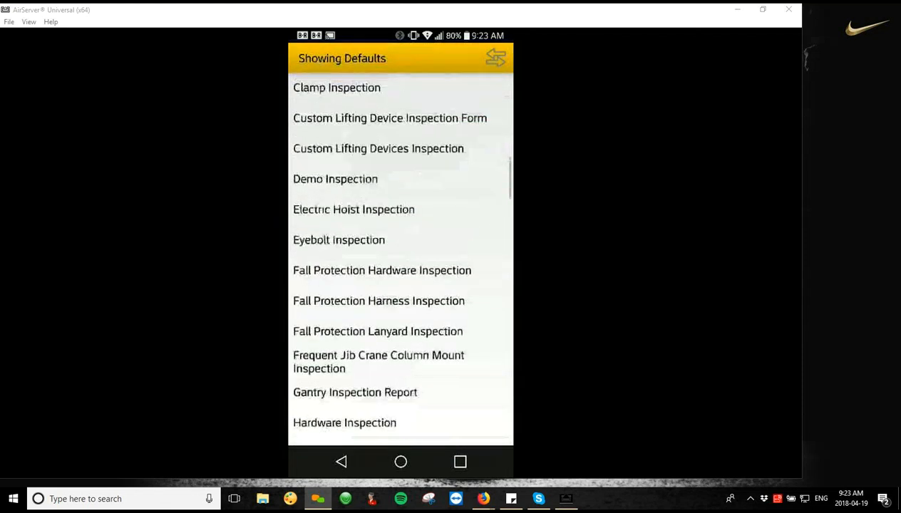
scroll("up", 3)
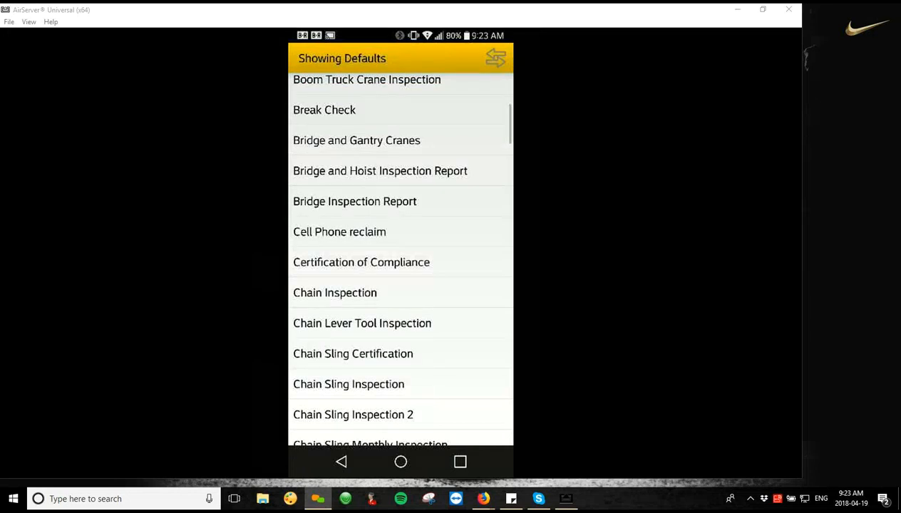
left_click(361, 262)
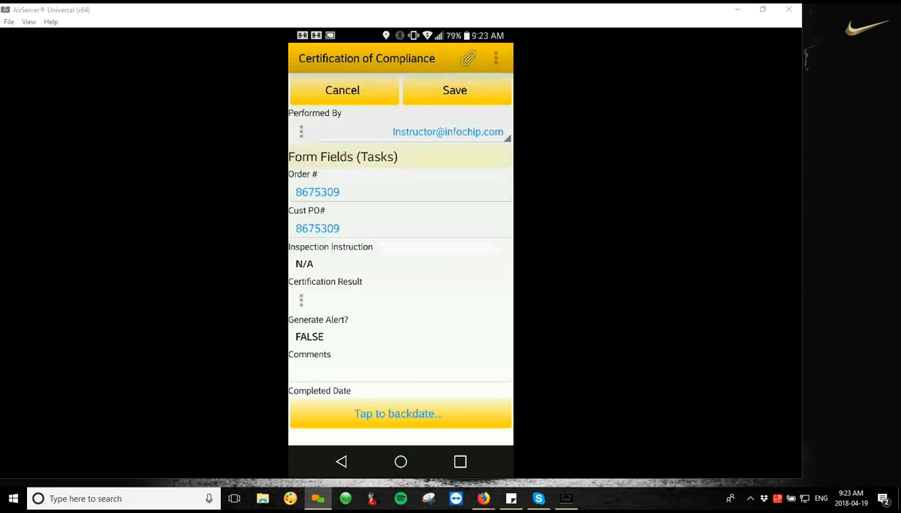
Set Certification Result to PASS and comment 'this inspection was performed in bulk'.
left_click(301, 299)
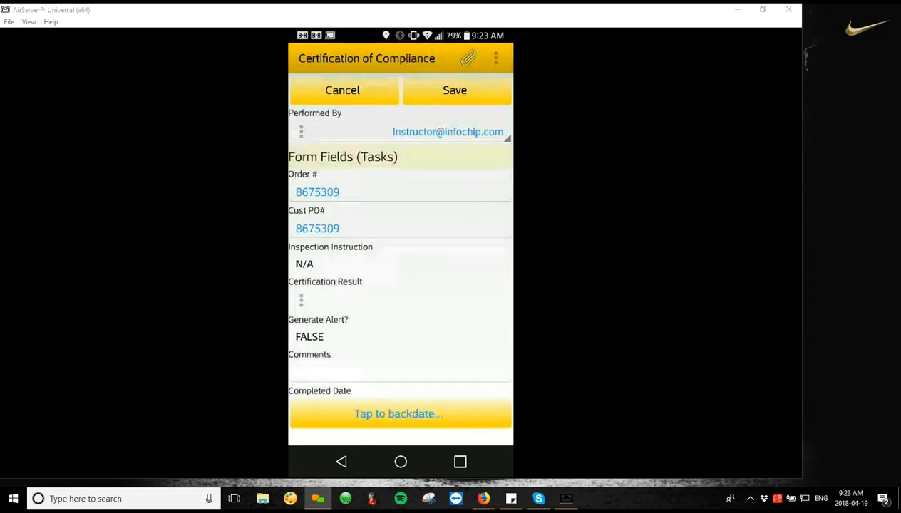
left_click(301, 299)
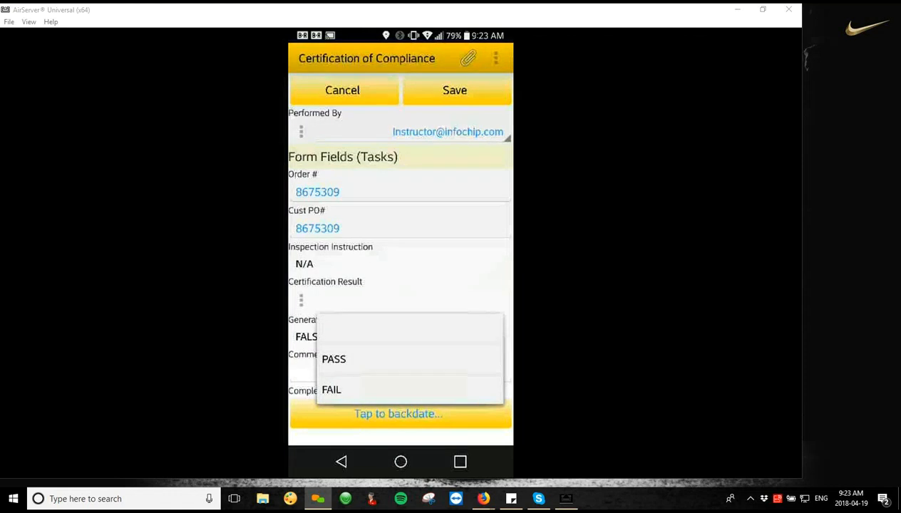
left_click(334, 360)
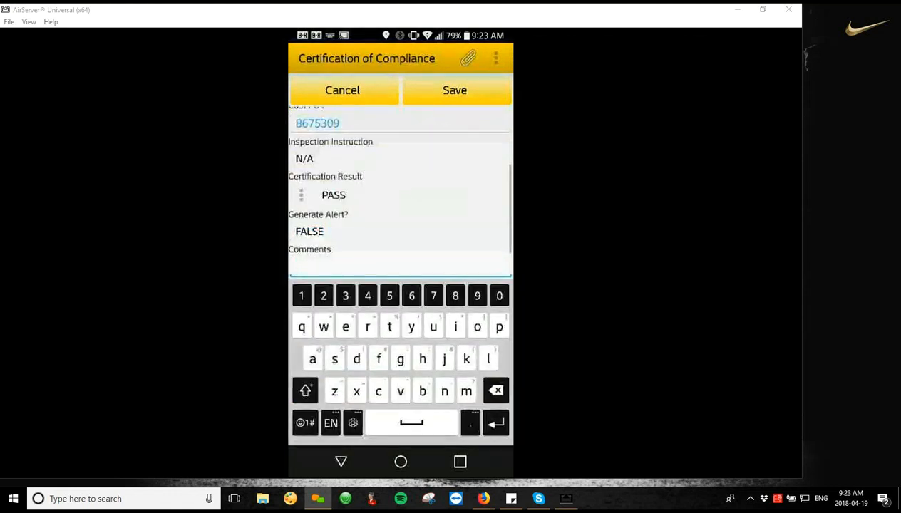
left_click(400, 268)
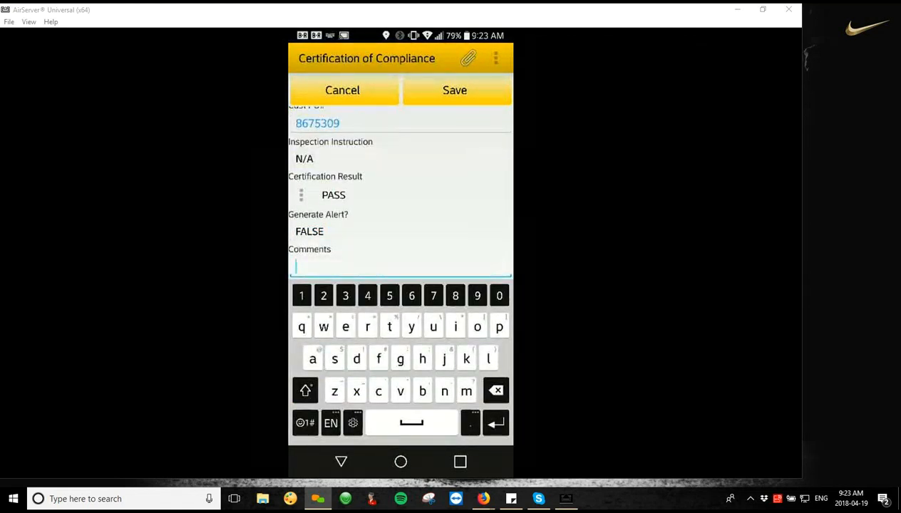
type("this ins")
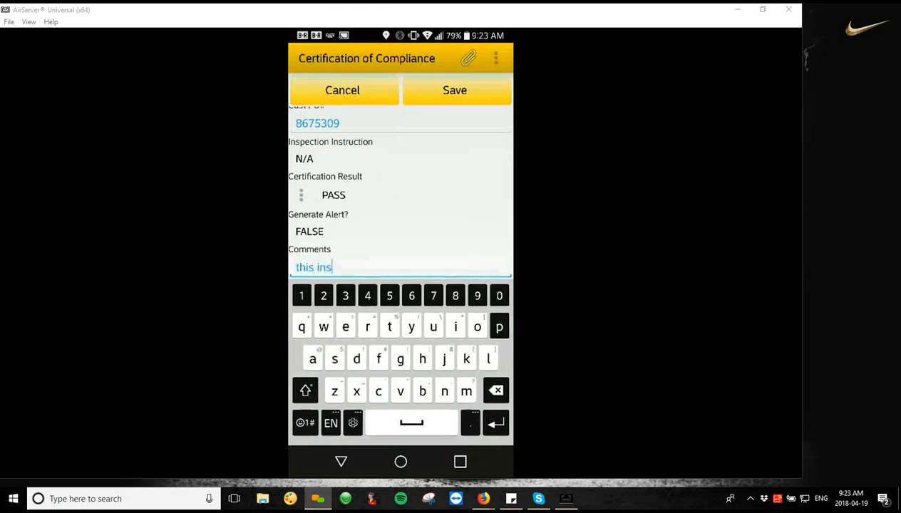
type("pection was")
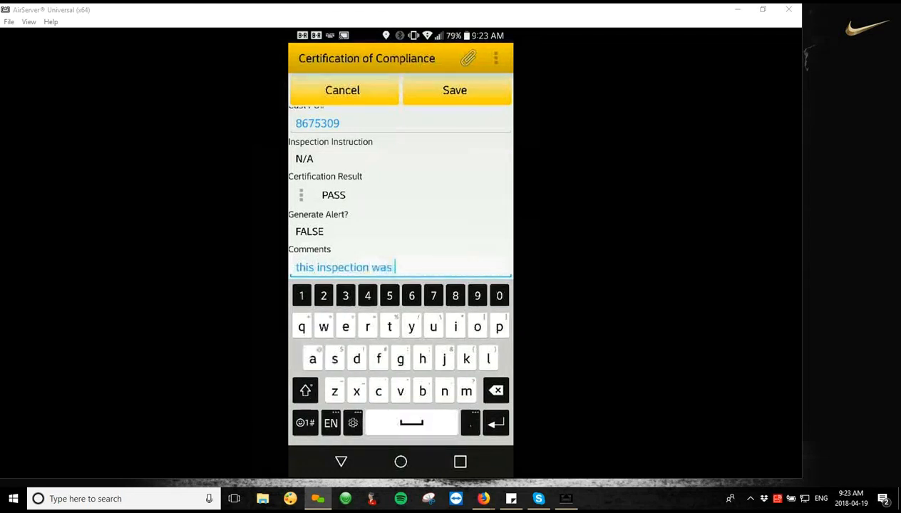
type("performed")
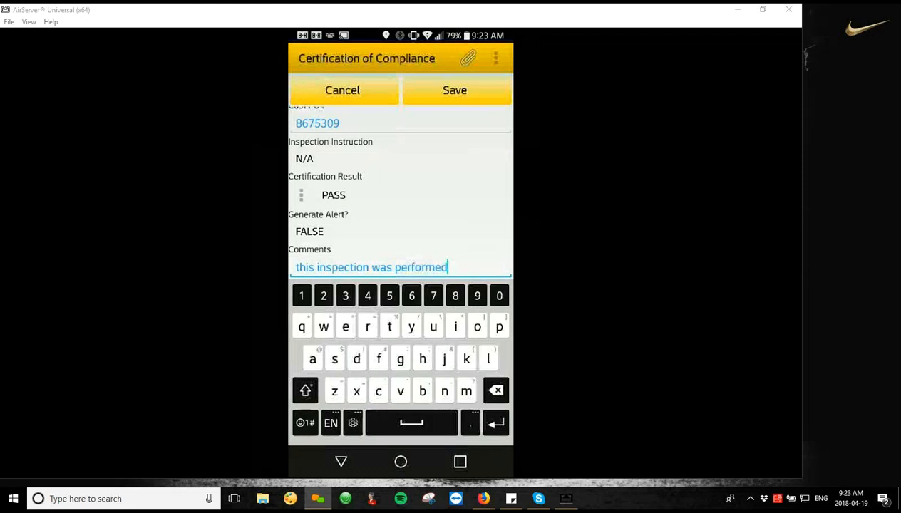
type("in bulk")
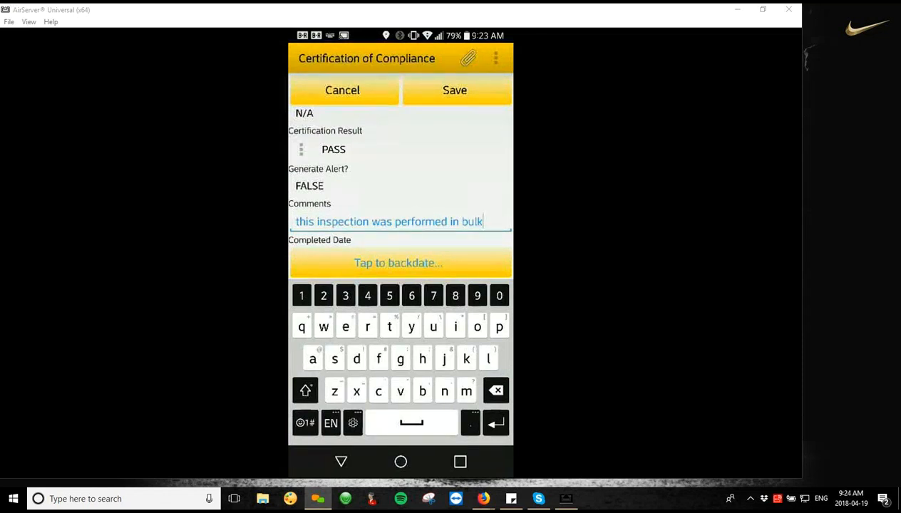
Save the certification for all three assets, confirming the multiple-items warning.
left_click(455, 90)
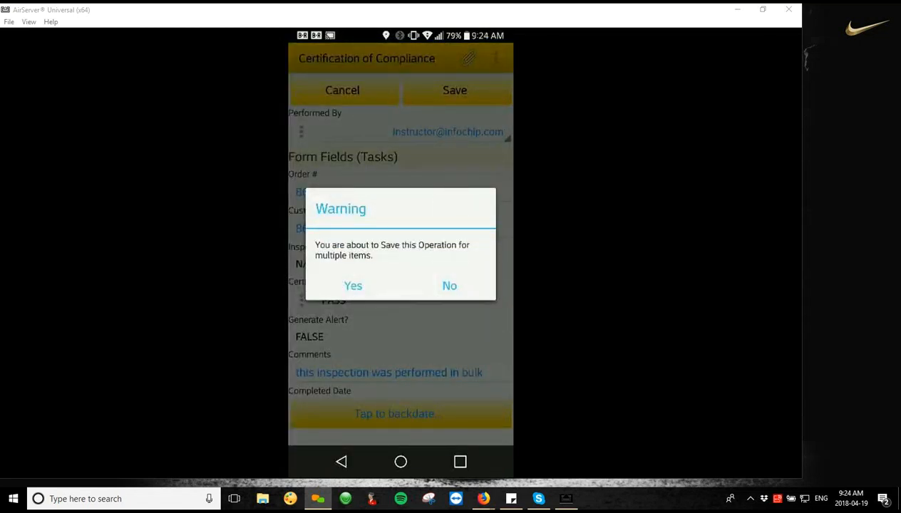
left_click(353, 286)
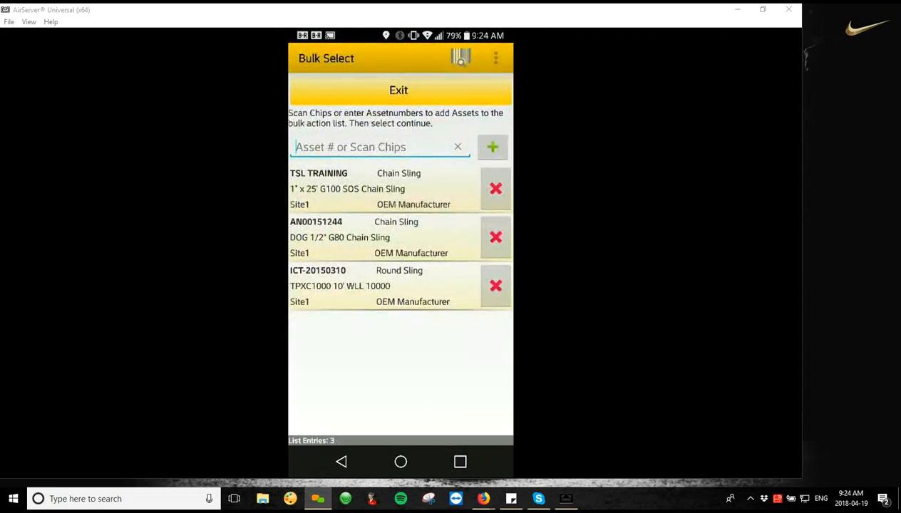
Exit Bulk Select to the assets list and bring up Sync Manager from the header sync icon.
left_click(398, 89)
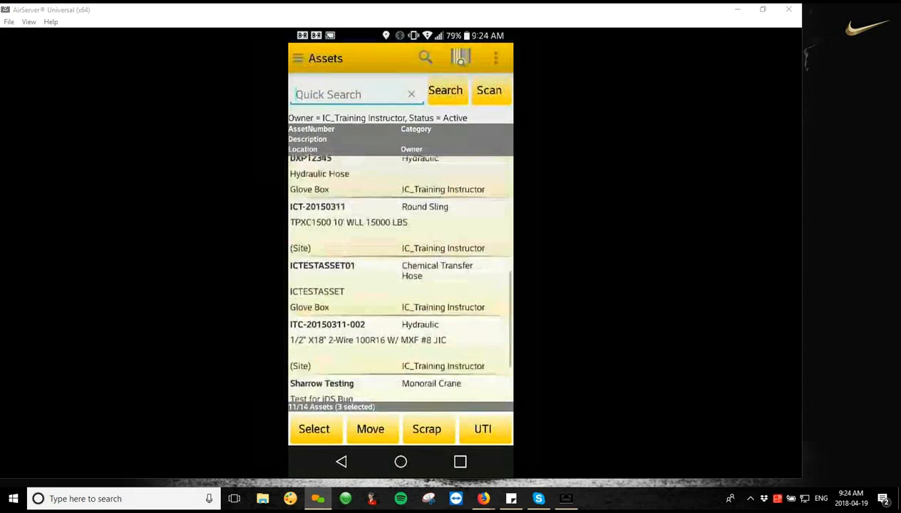
scroll("up", 3)
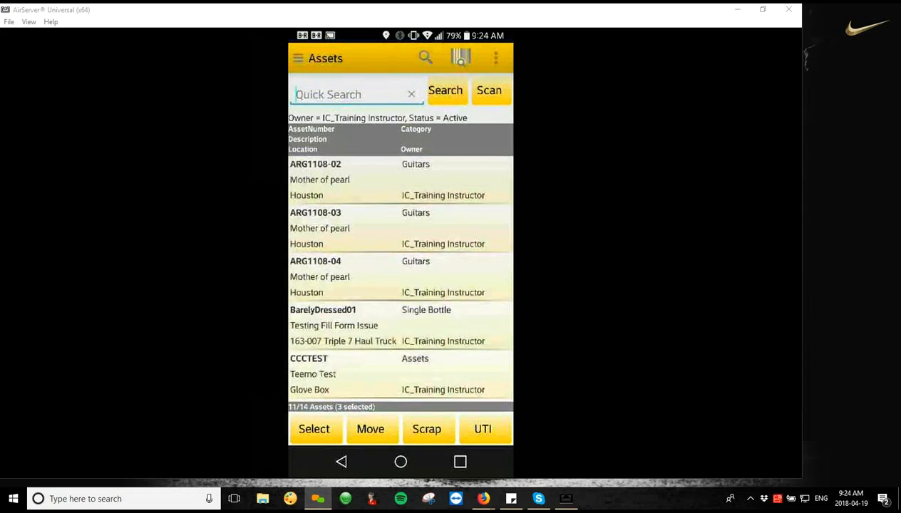
left_click(350, 94)
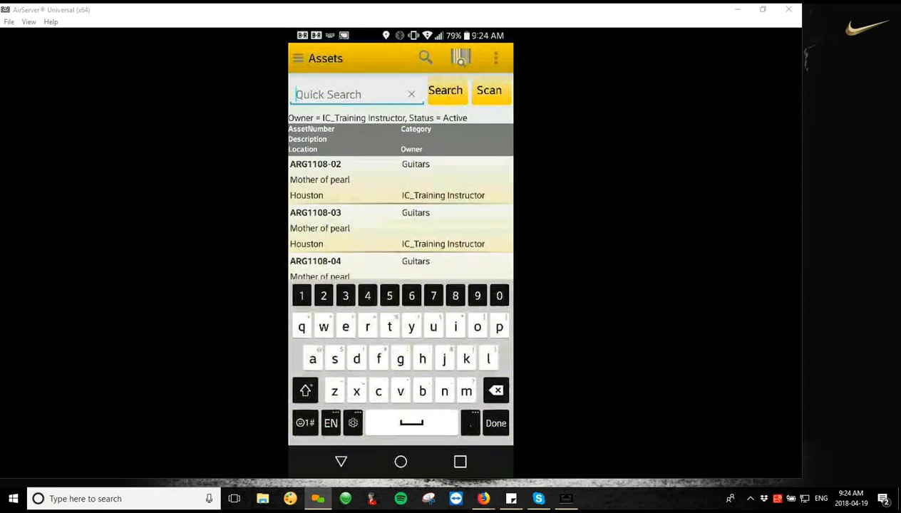
left_click(496, 57)
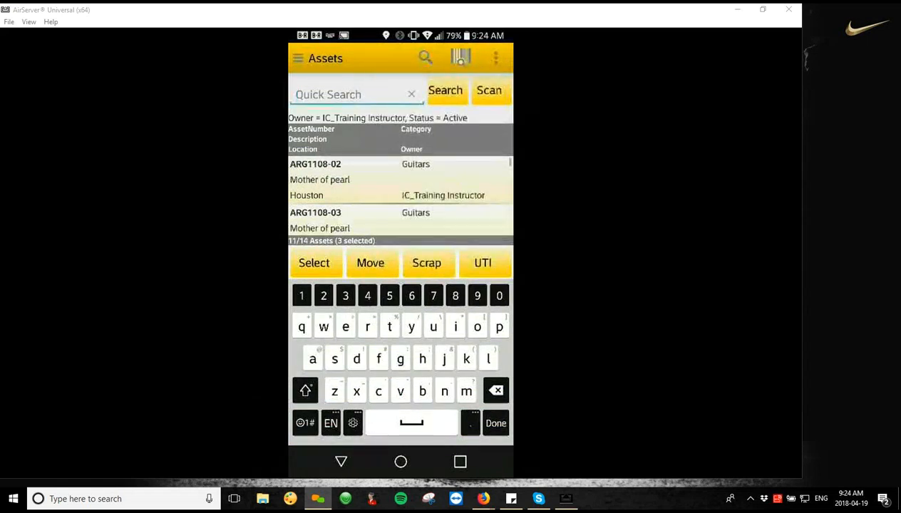
scroll("down", 3)
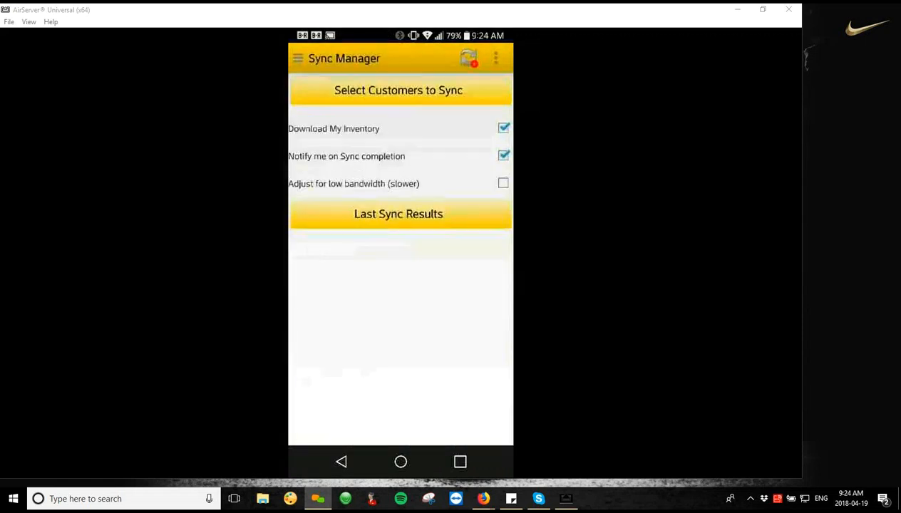
Save the customer sync selection, run the sync to Complete, then bring up the navigation drawer.
left_click(398, 90)
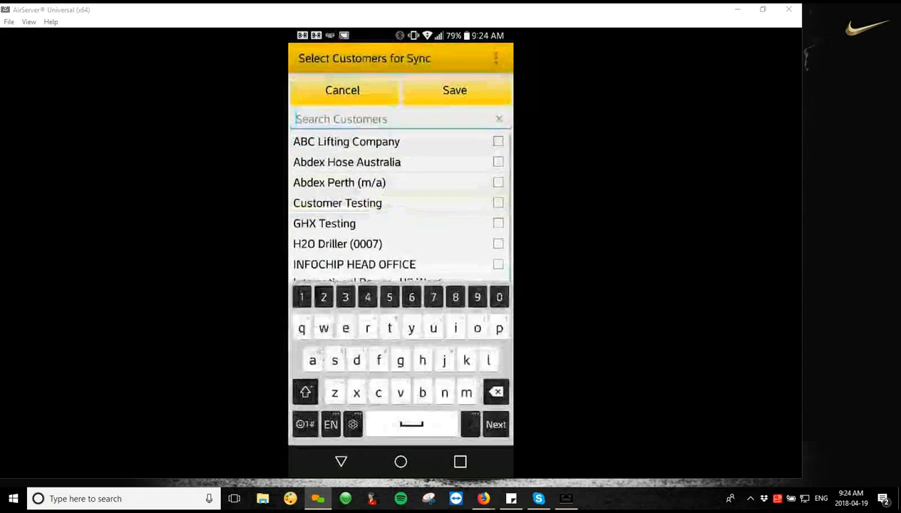
scroll("down", 3)
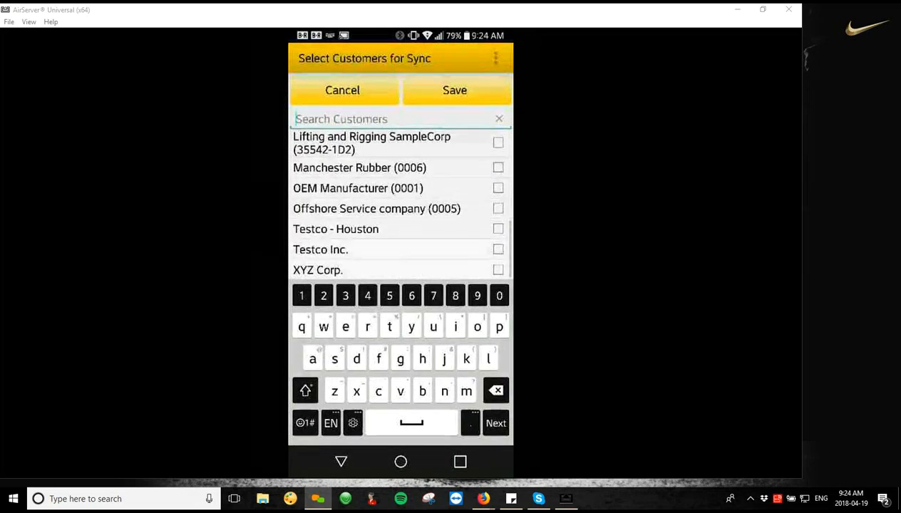
left_click(342, 90)
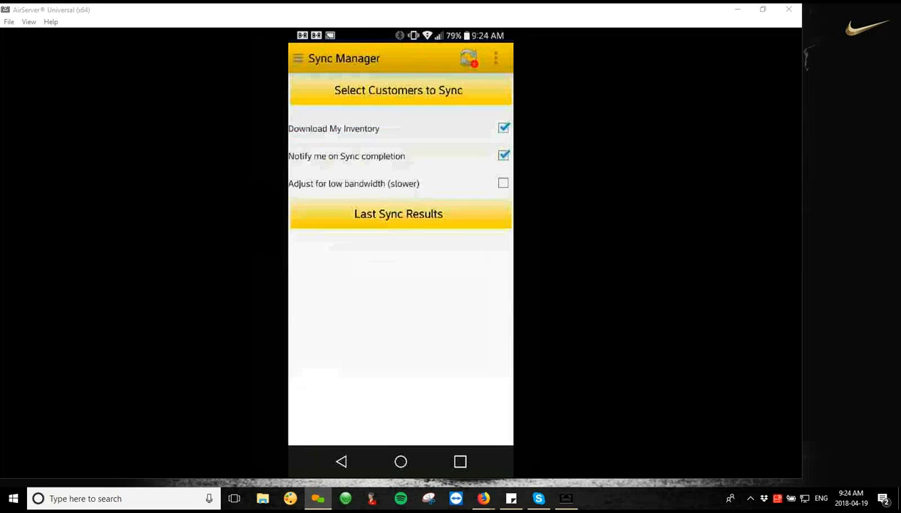
left_click(469, 57)
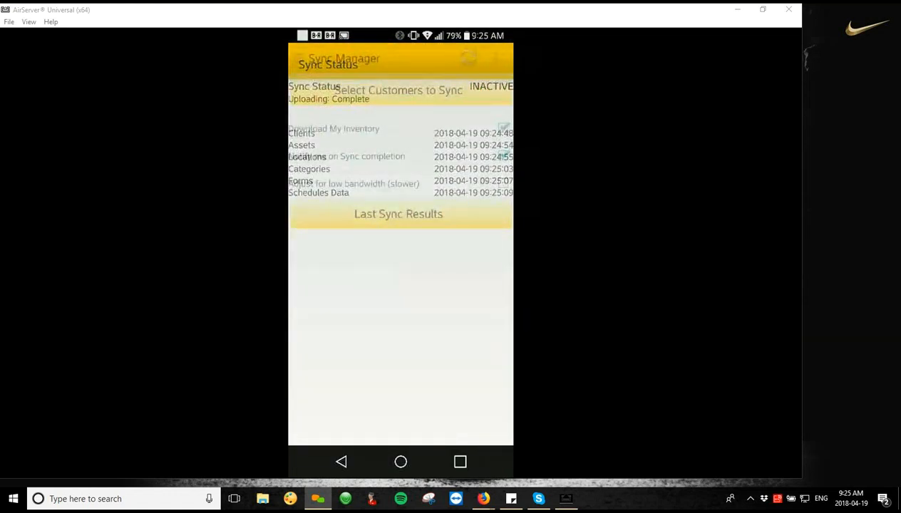
left_click(298, 58)
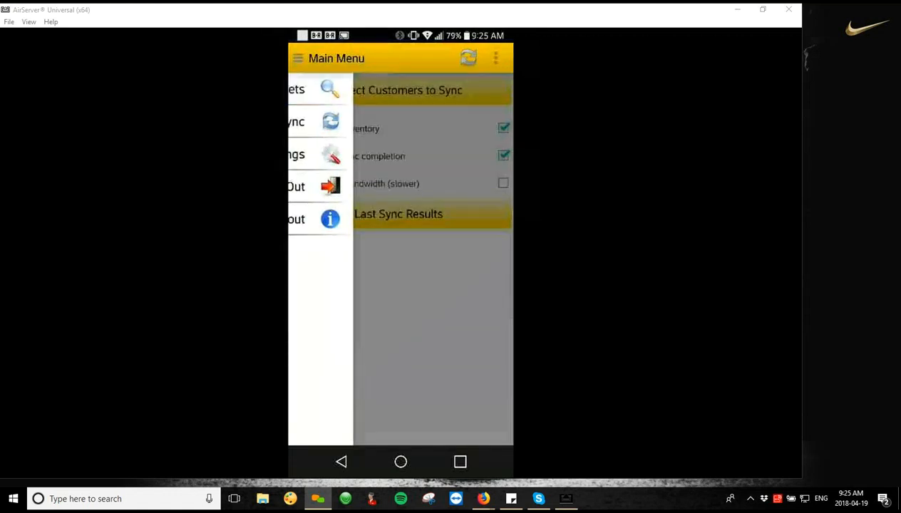
Browse the OEM Manufacturer assets list, then scan a chip to filter to chain sling AN00151244.
left_click(295, 88)
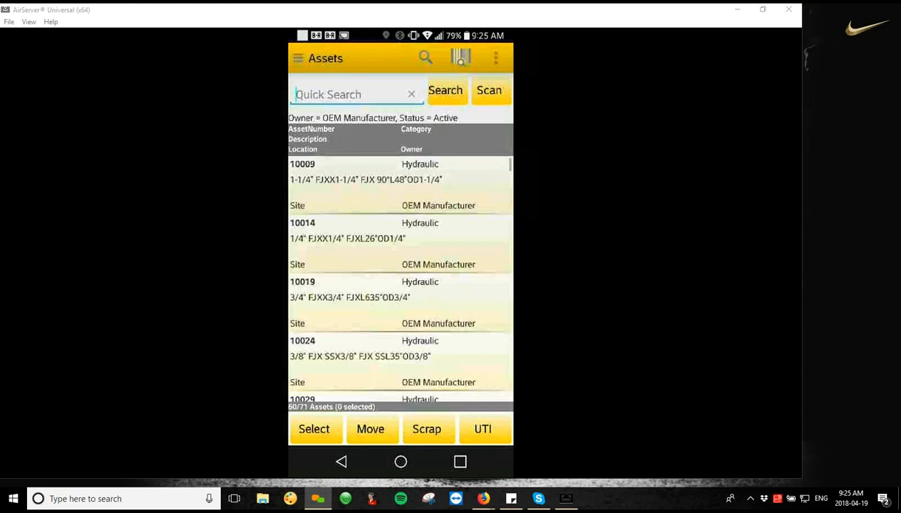
scroll("down", 3)
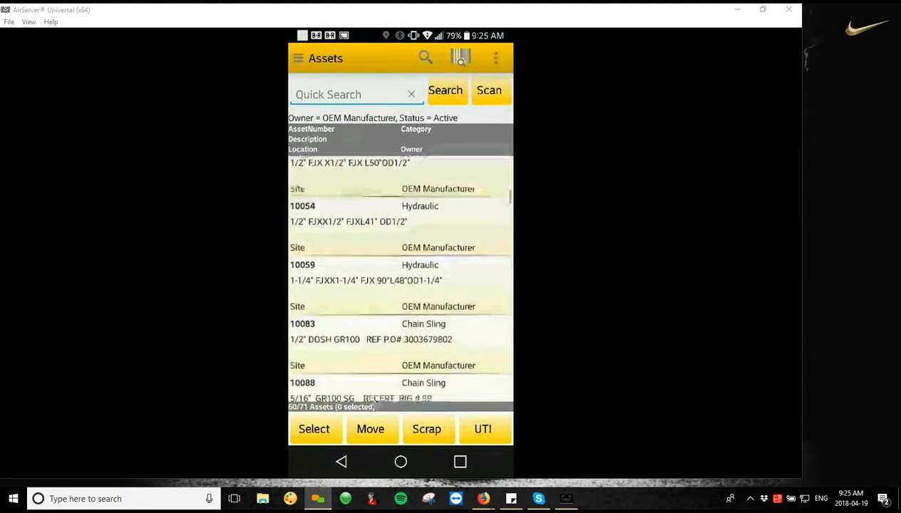
scroll("down", 3)
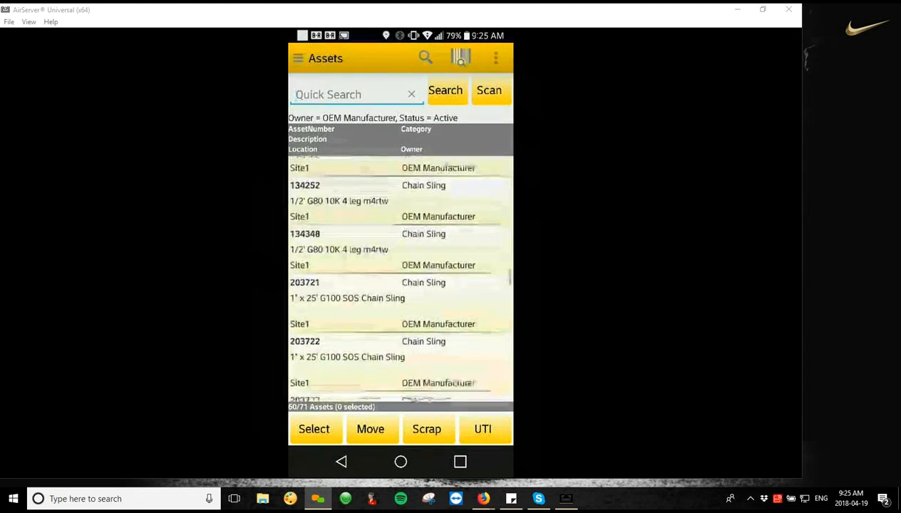
scroll("down", 3)
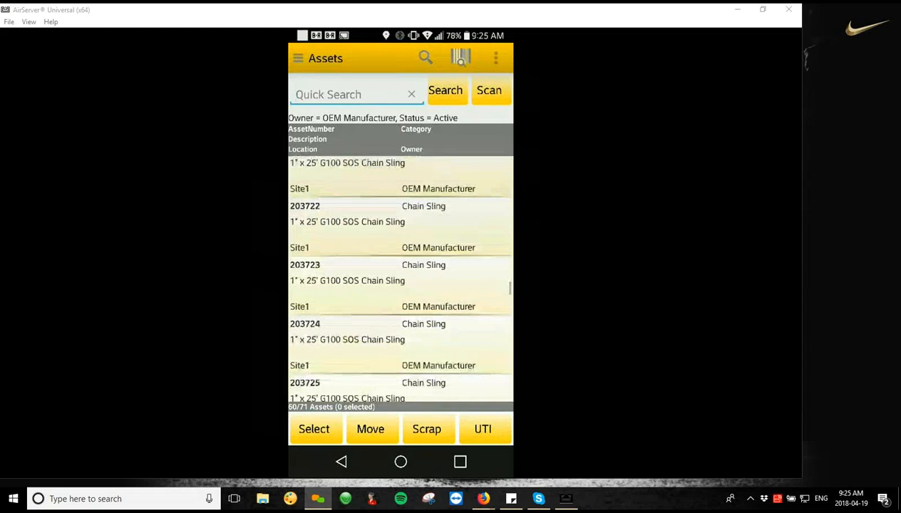
scroll("down", 3)
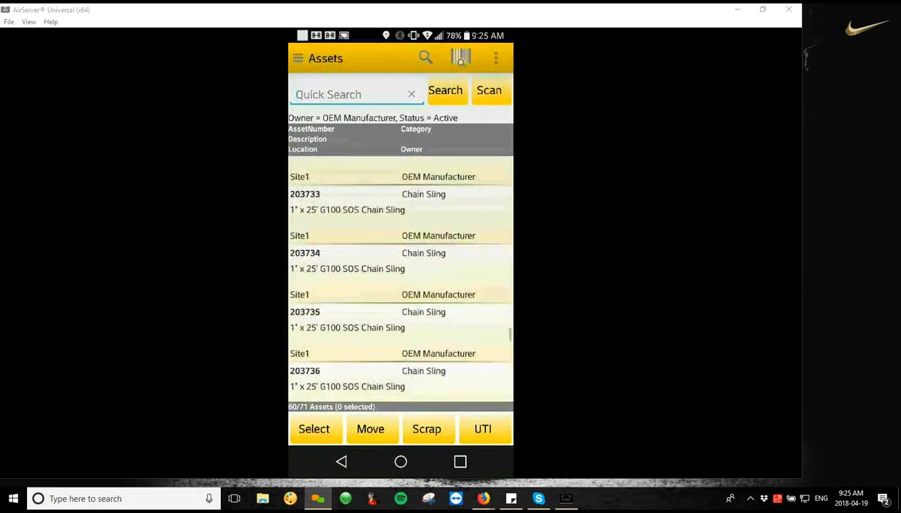
left_click(489, 90)
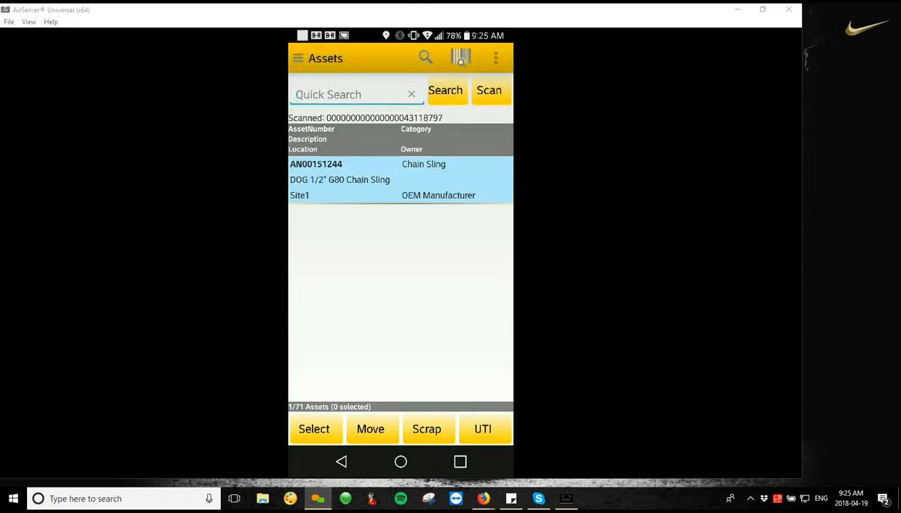
left_click(328, 95)
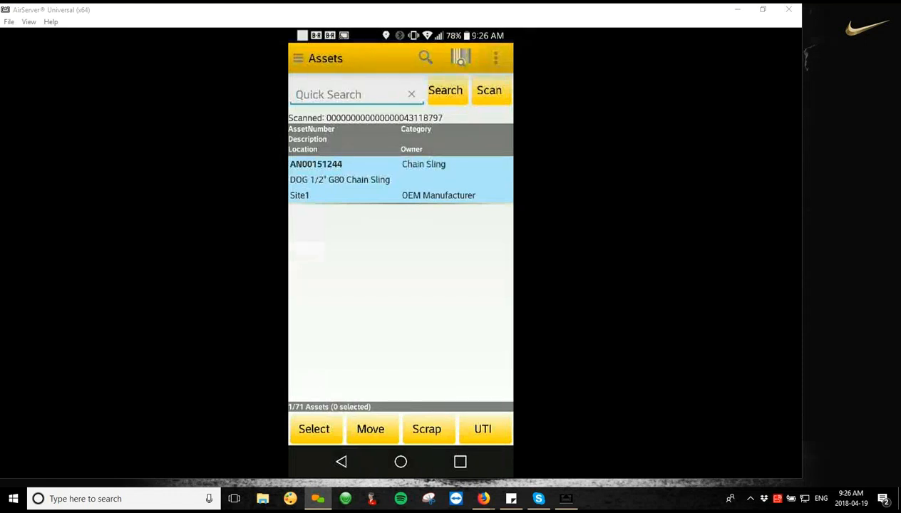
Run Remove Chips on three scanned chips, acknowledge success and exit back to AN00151244.
left_click(495, 57)
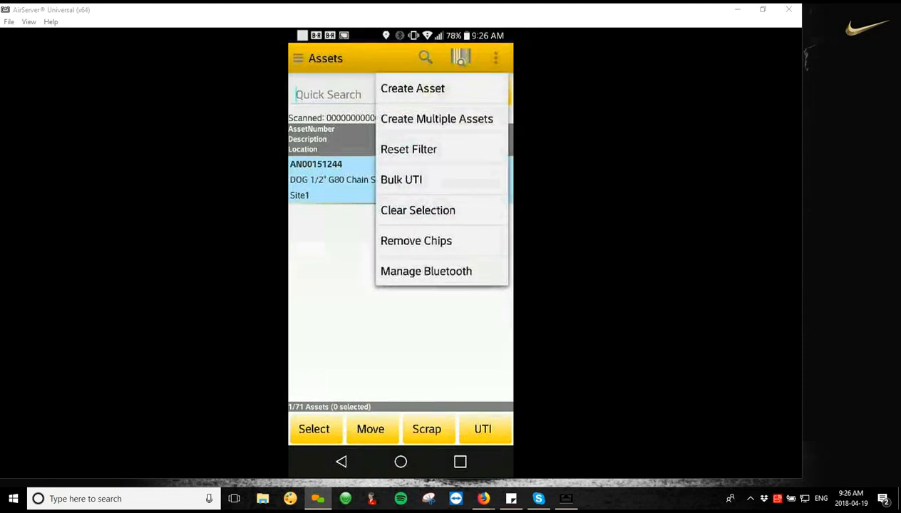
left_click(416, 240)
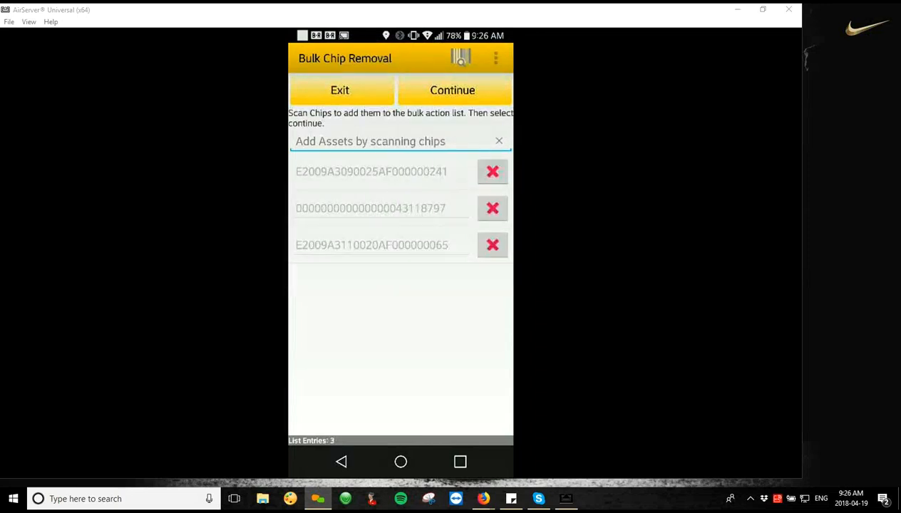
mouse_move(656, 169)
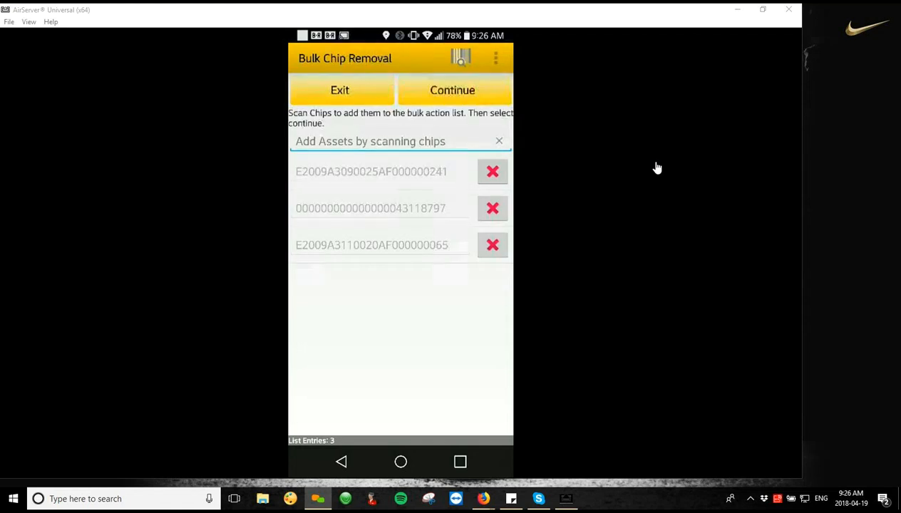
left_click(452, 90)
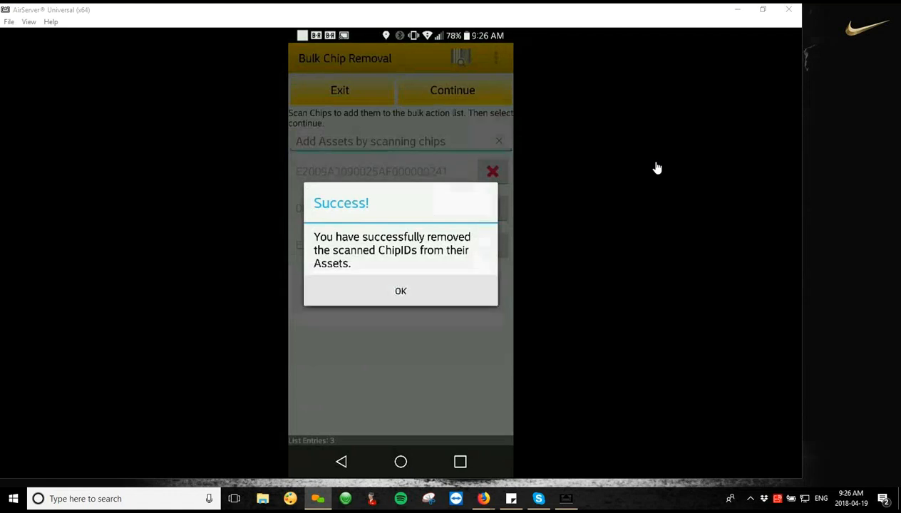
left_click(401, 291)
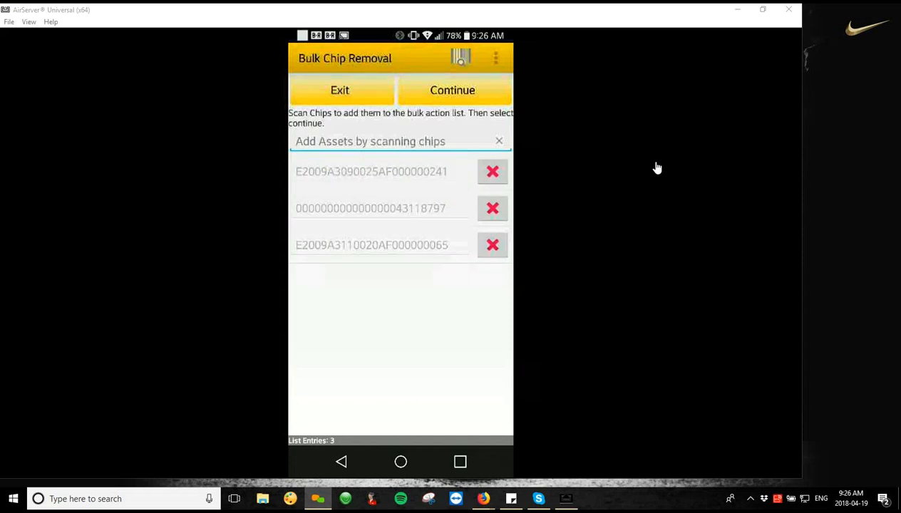
left_click(300, 57)
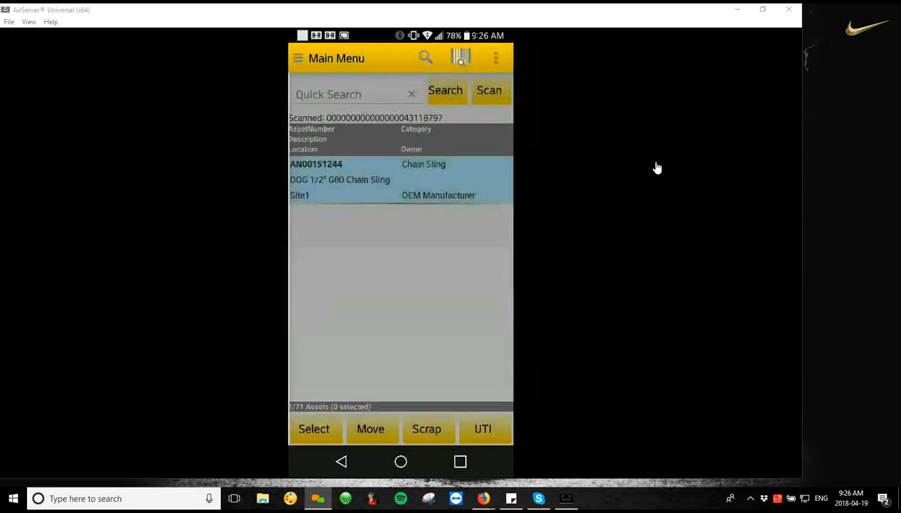
Start a resync from the navigation drawer so the asset changes upload as Asset Data.
left_click(496, 57)
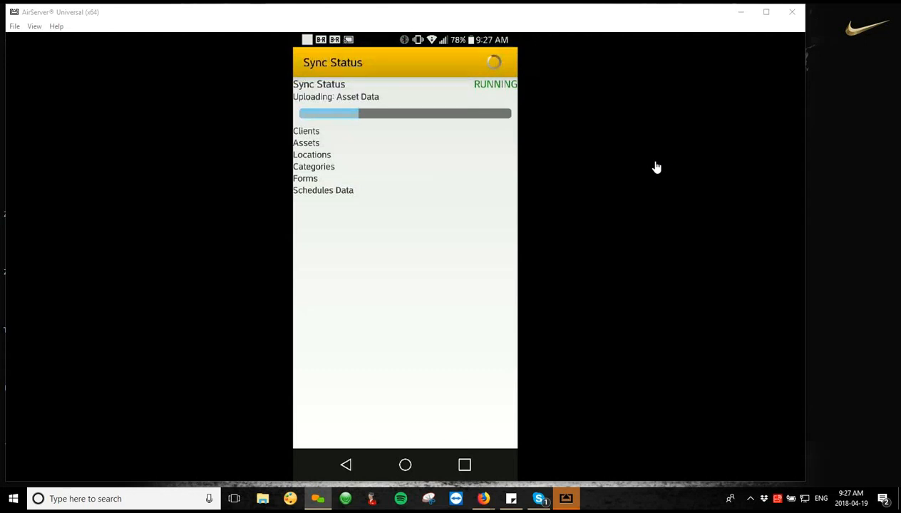
mouse_move(502, 34)
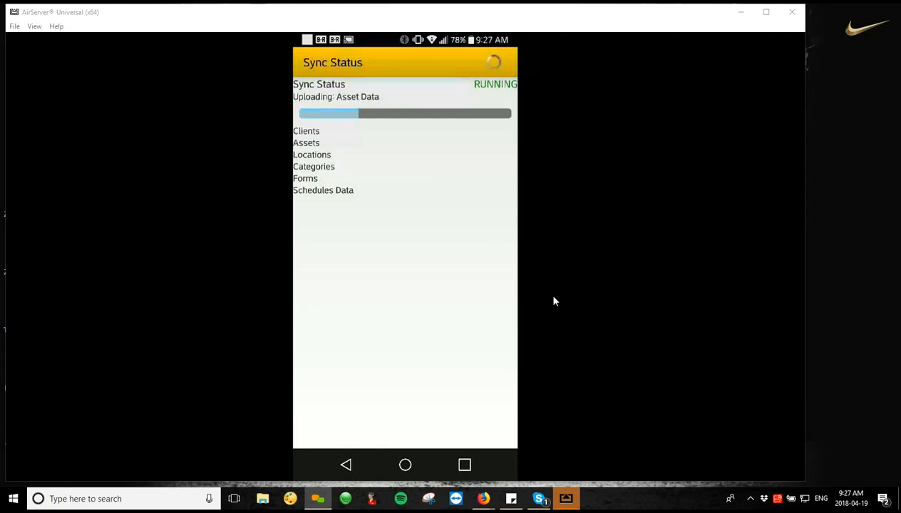
mouse_move(527, 277)
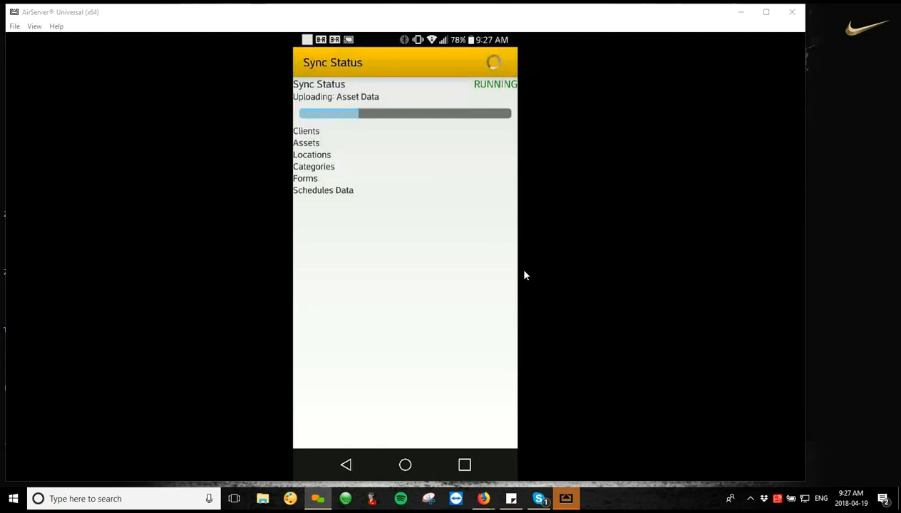
mouse_move(516, 72)
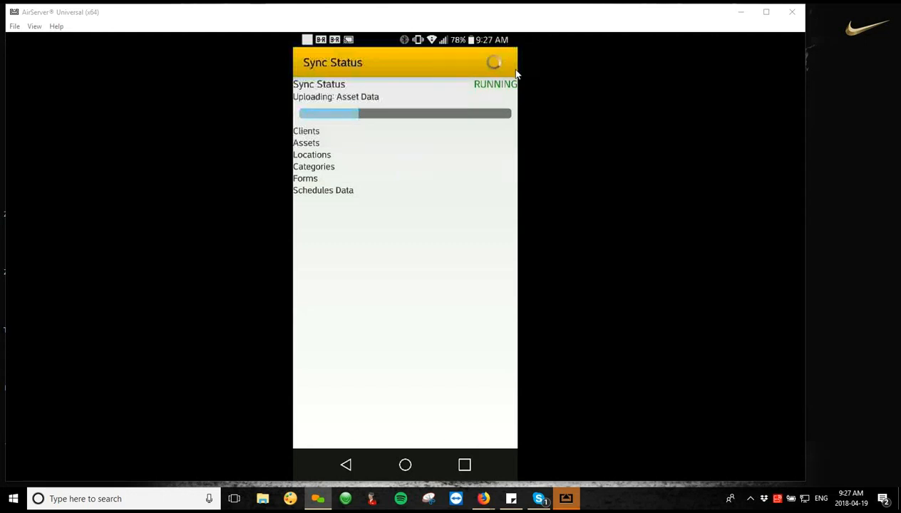
mouse_move(530, 125)
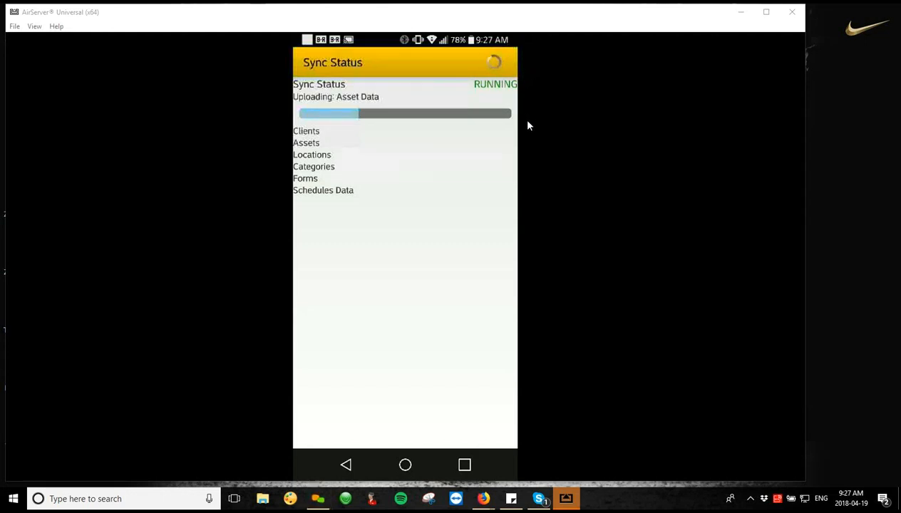